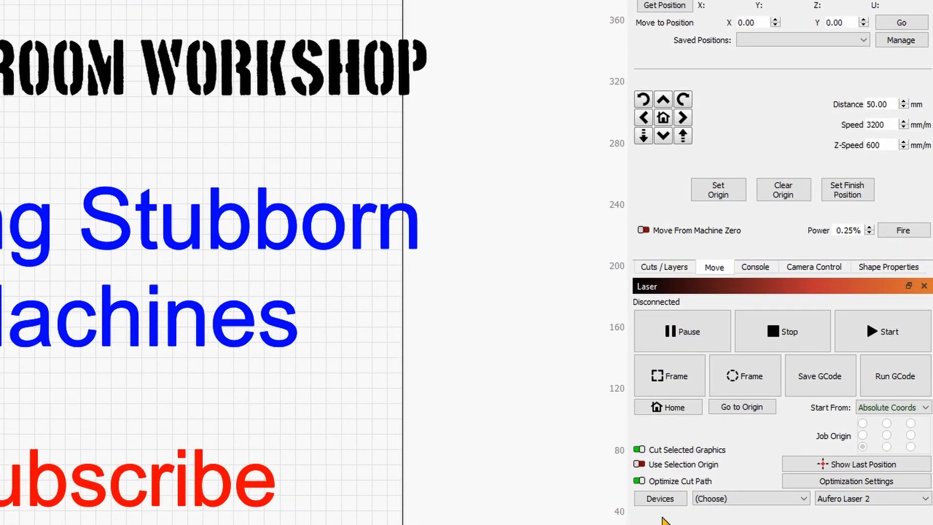
Step: Scan for USB-connected lasers via Find My Laser and dismiss the empty results
left_click(660, 498)
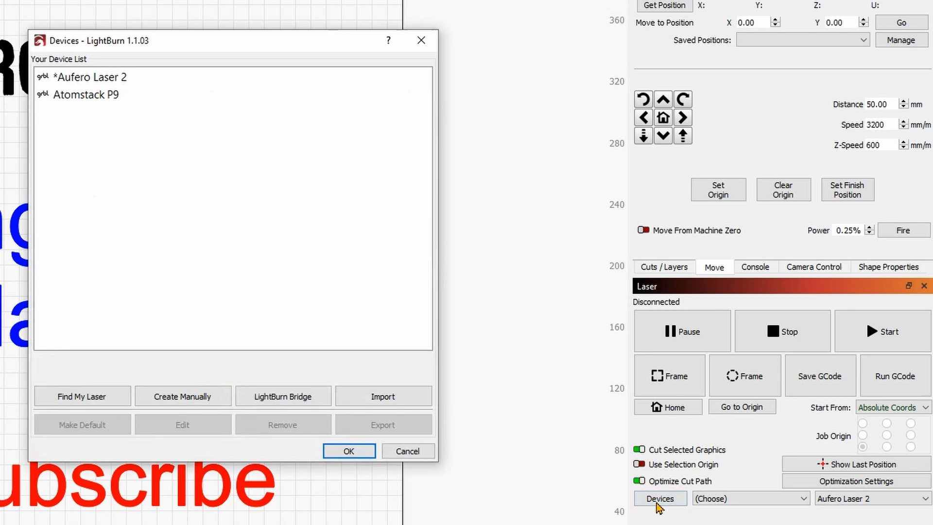
mouse_move(88, 409)
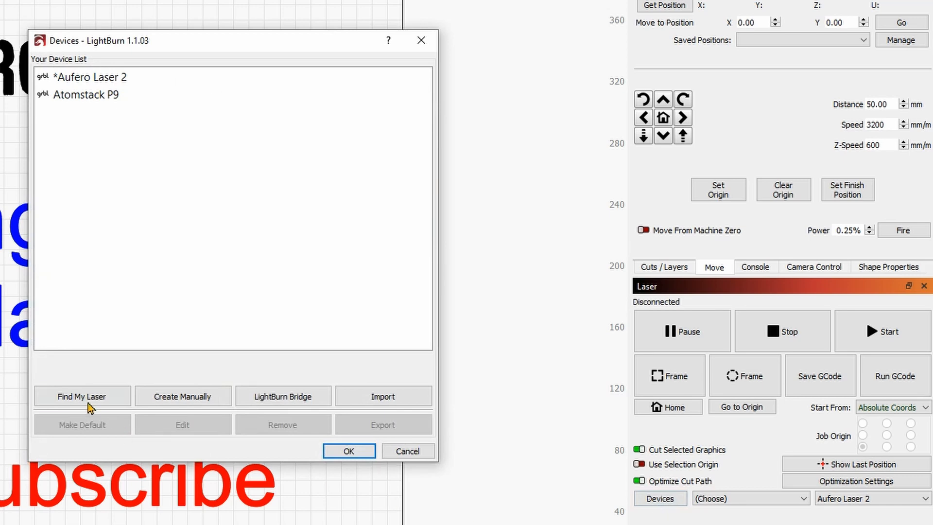
left_click(82, 397)
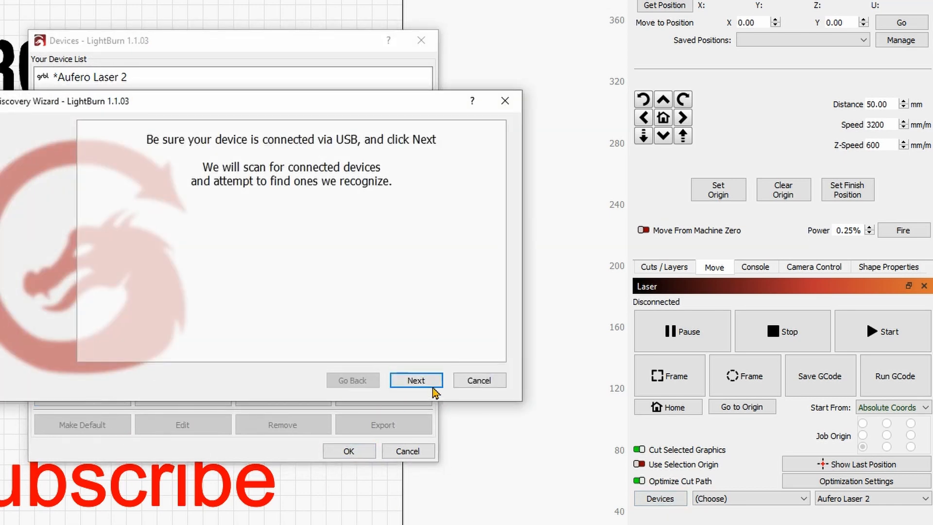
left_click(416, 380)
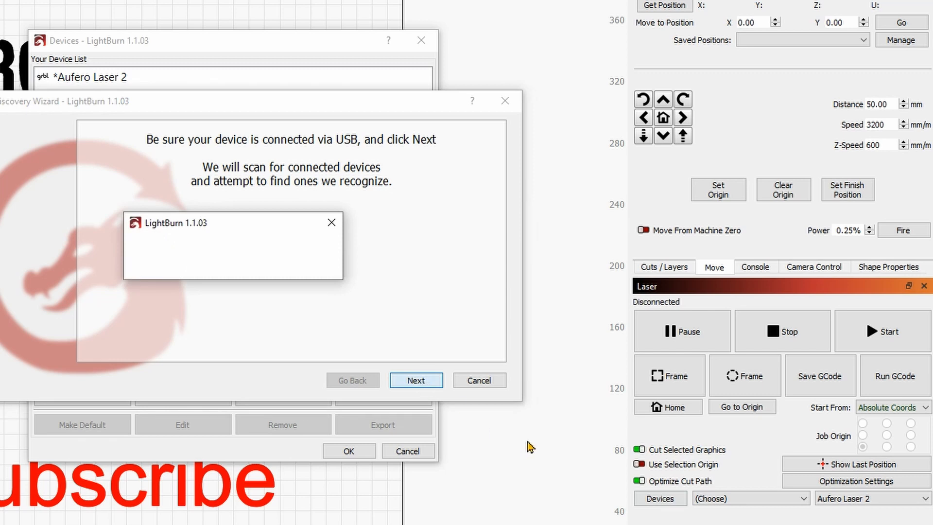
left_click(416, 380)
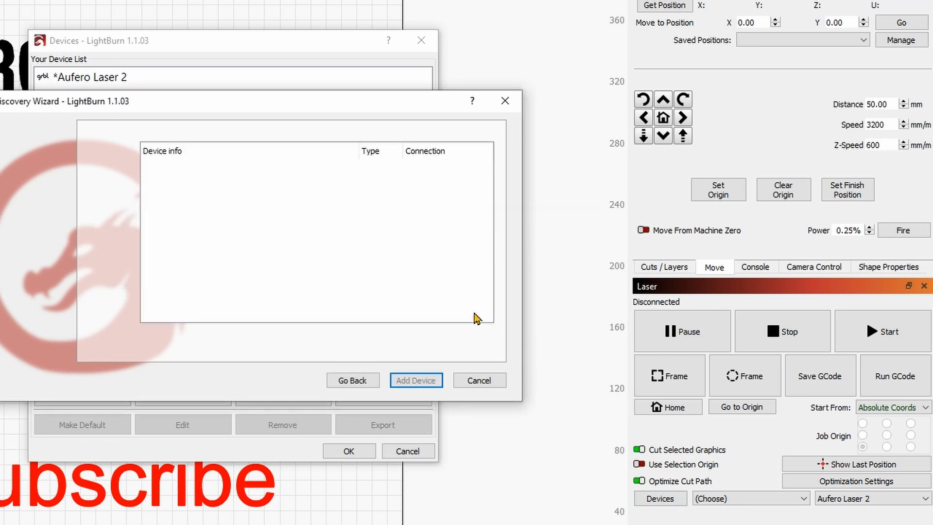
mouse_move(450, 292)
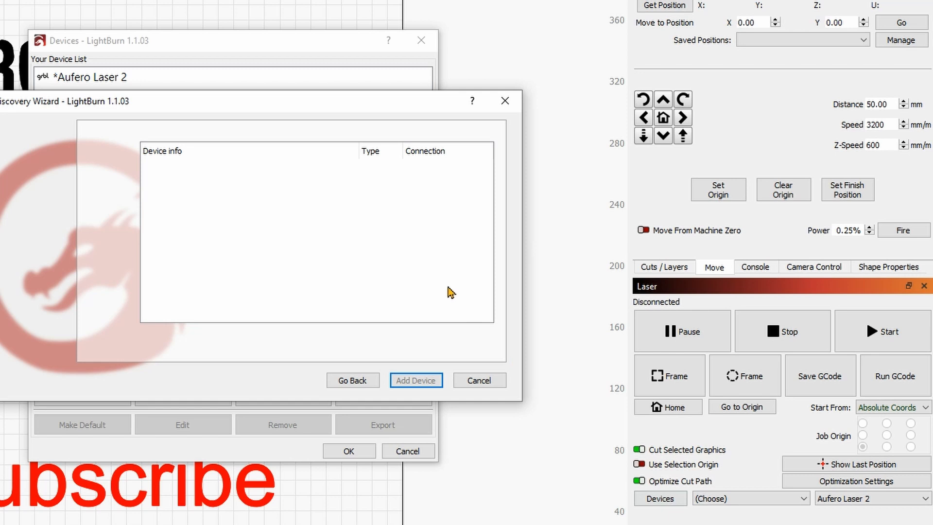
mouse_move(388, 298)
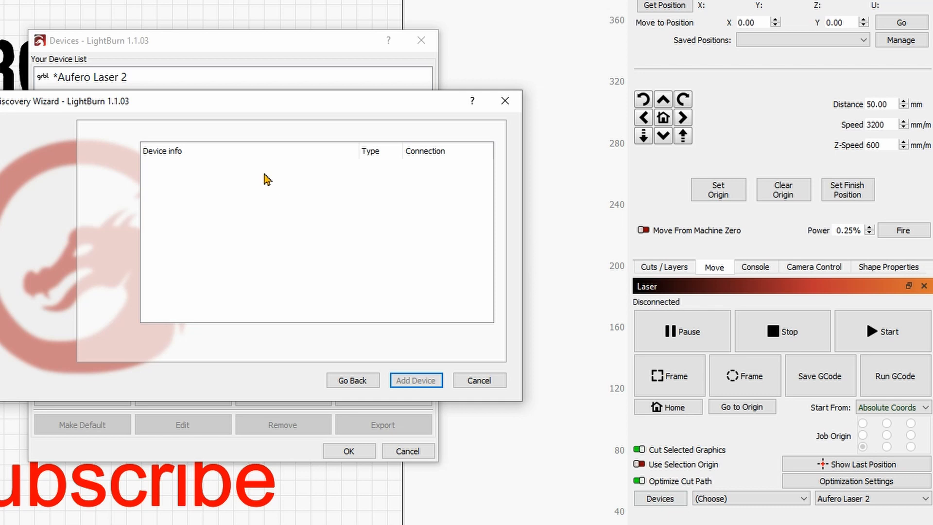
mouse_move(339, 305)
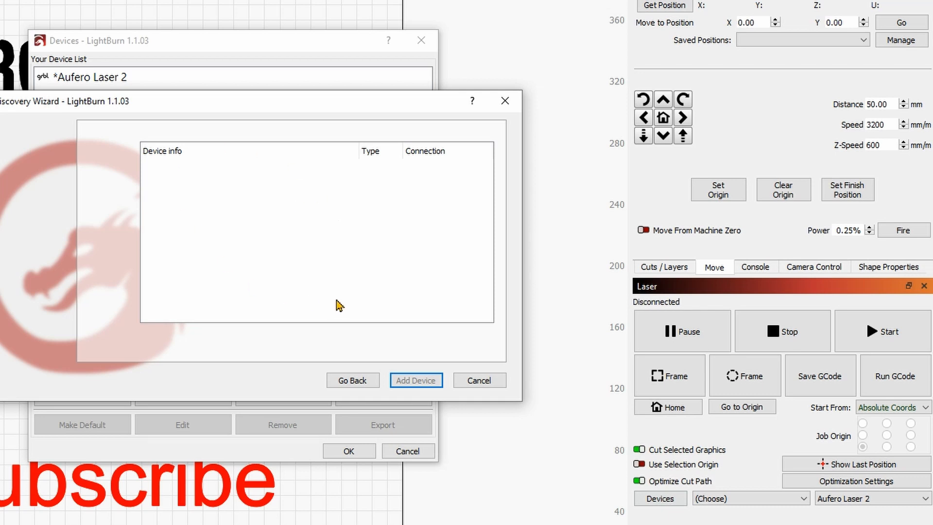
mouse_move(315, 187)
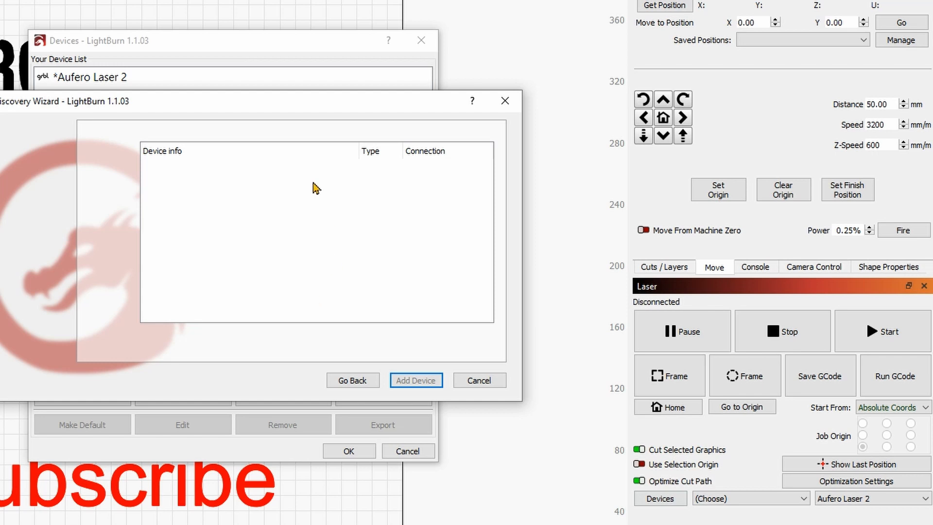
mouse_move(393, 407)
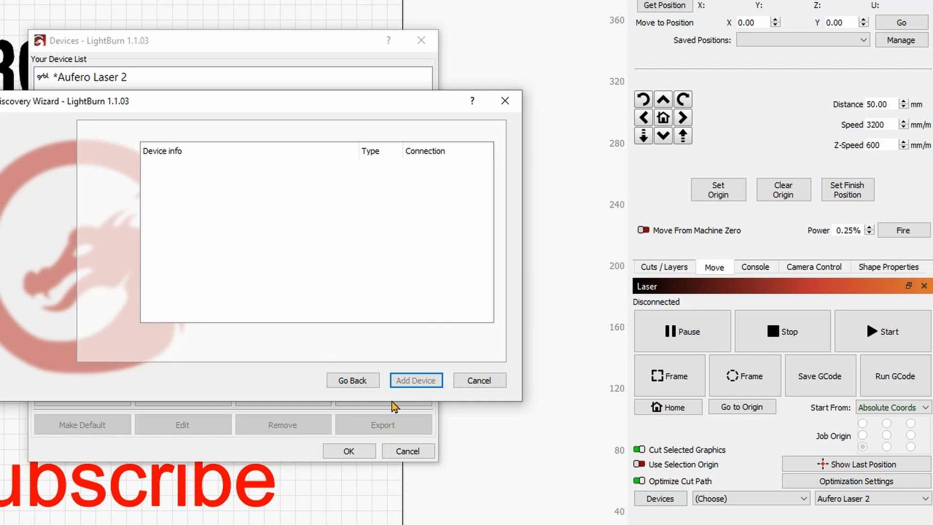
left_click(416, 380)
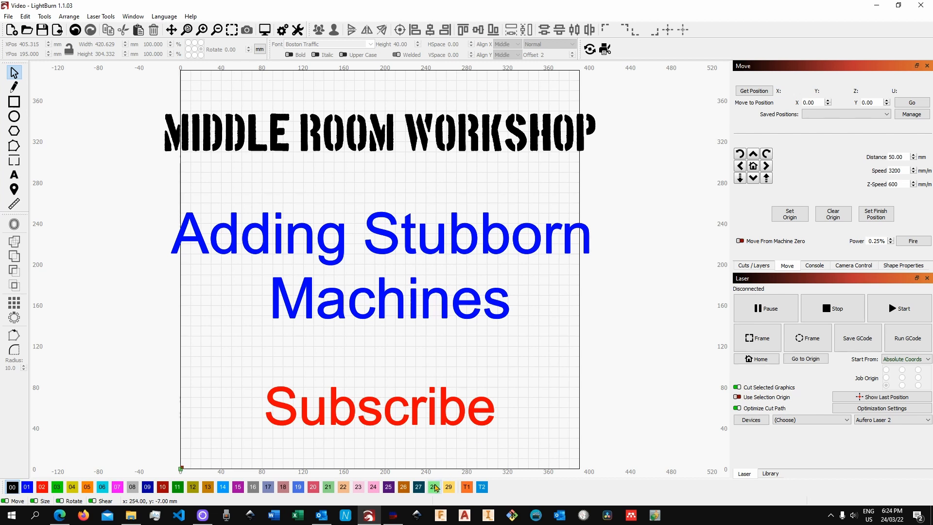
mouse_move(556, 220)
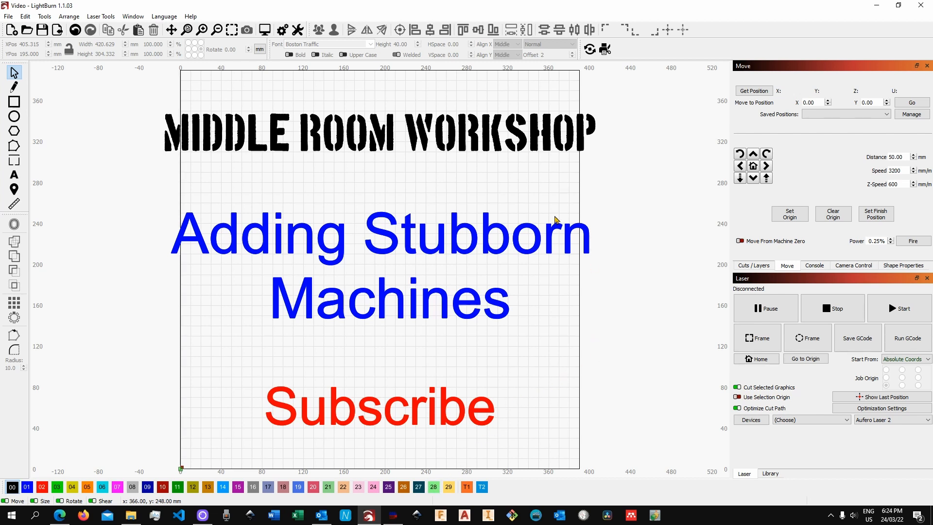
mouse_move(617, 329)
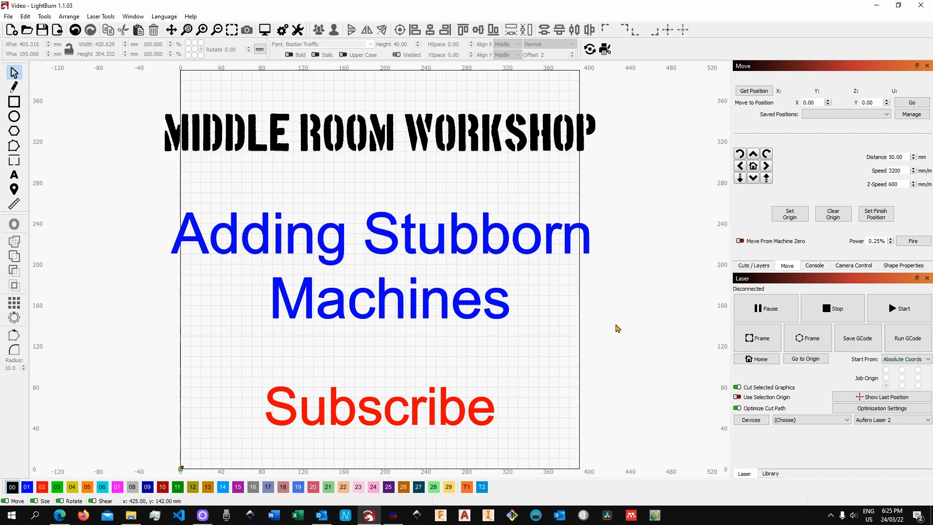
mouse_move(531, 375)
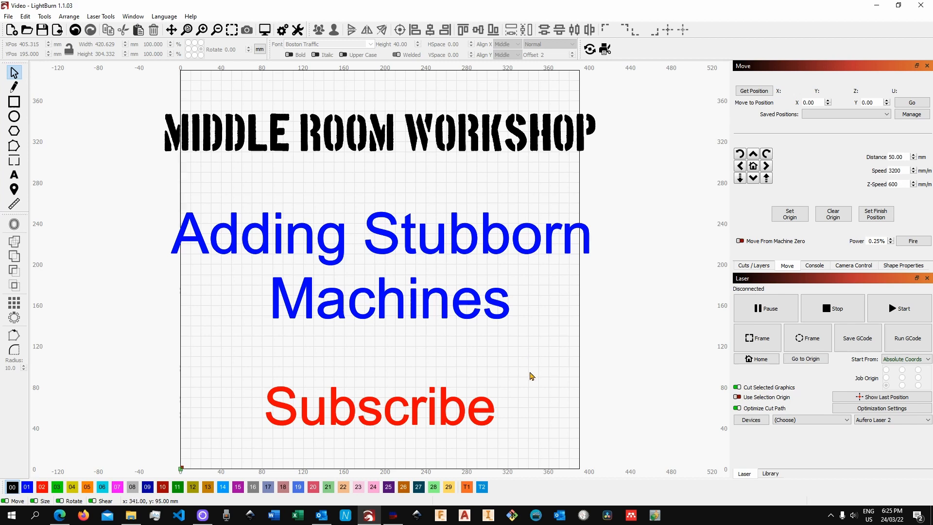
mouse_move(450, 383)
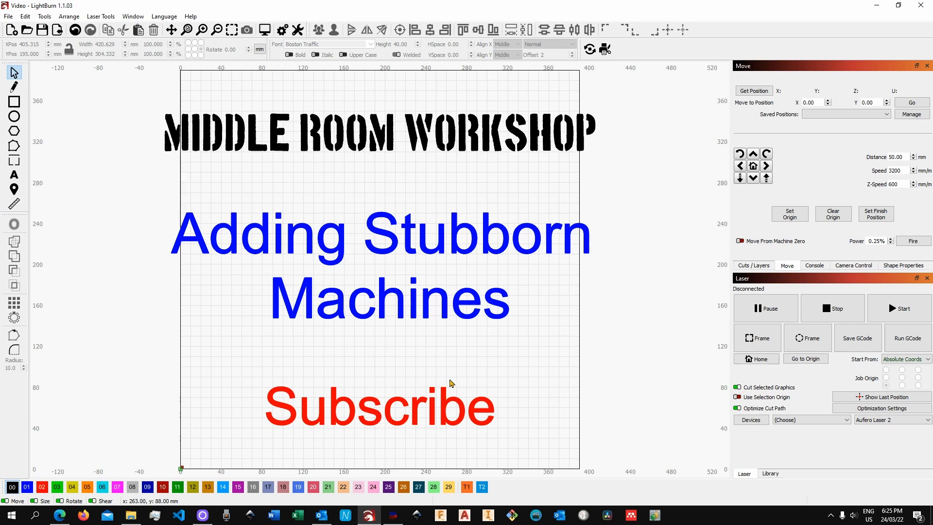
Step: Return to the NEJE setup article in Edge and reach the '1) Install CH340 Driver' step
left_click(59, 515)
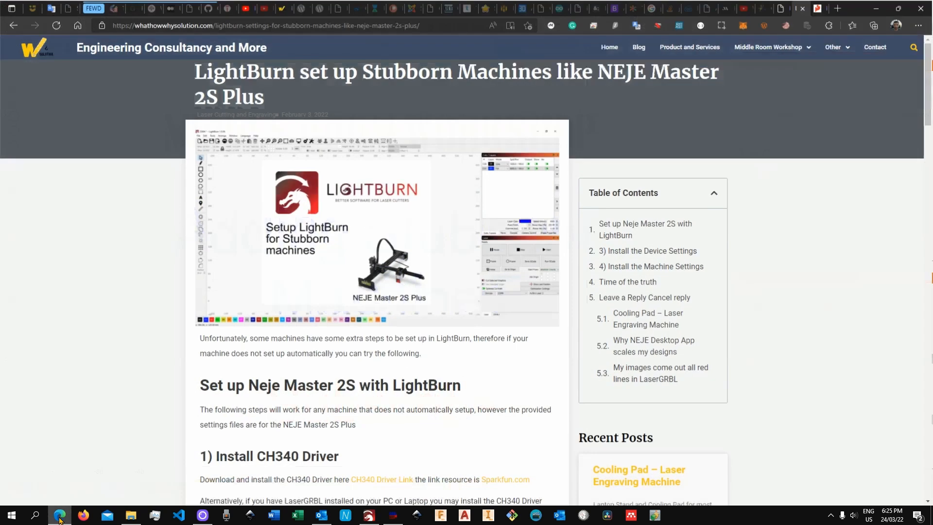
mouse_move(402, 350)
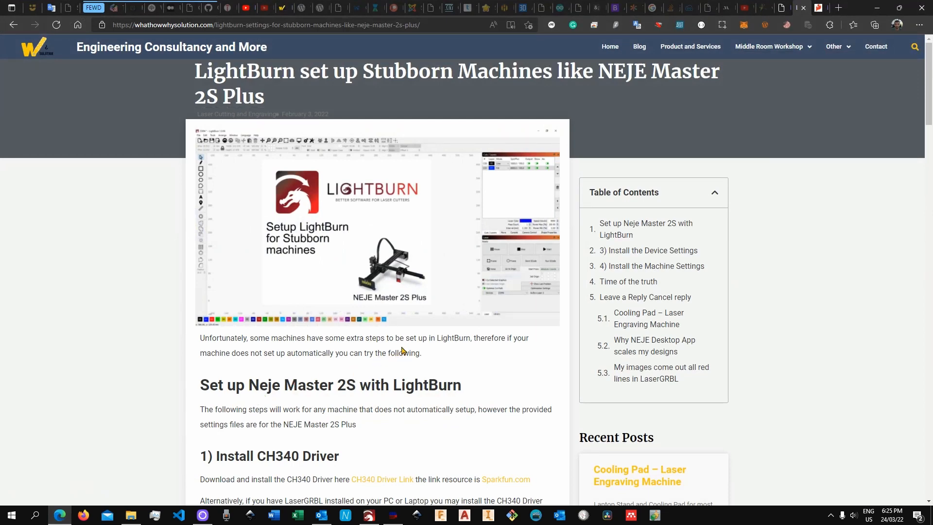
scroll("down", 3)
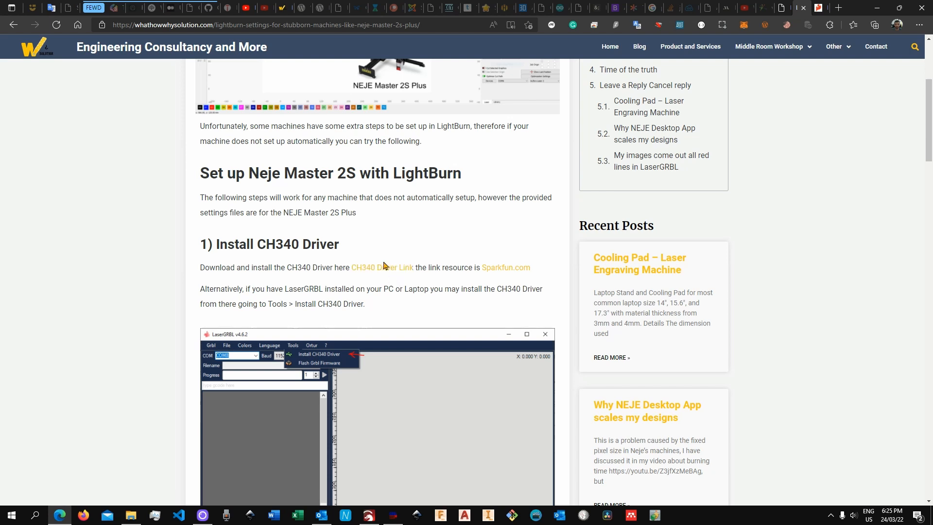
mouse_move(259, 249)
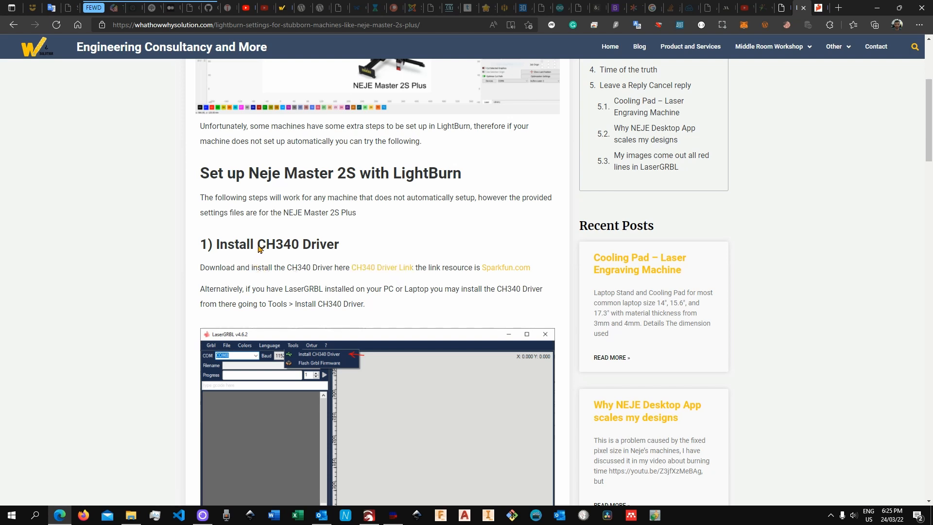
mouse_move(418, 301)
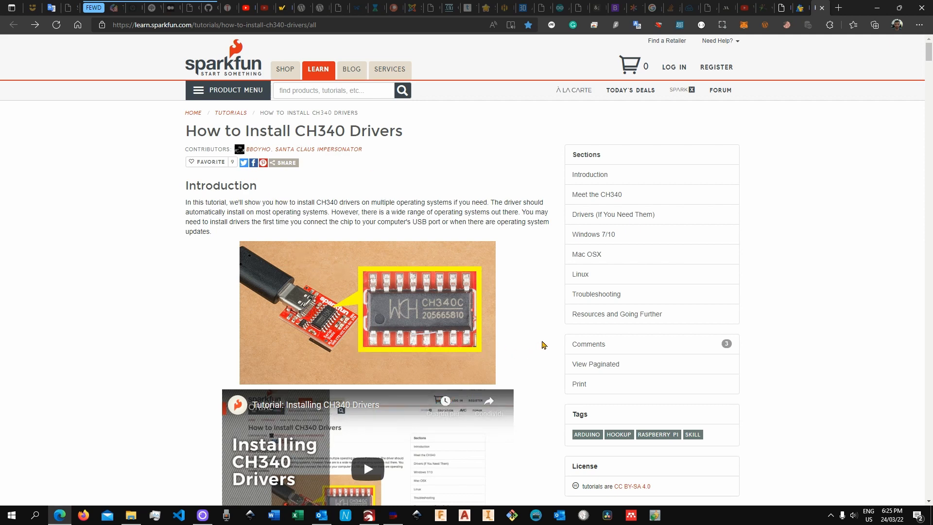
Step: Read down the SparkFun CH340 tutorial to its Windows 7/10 driver download section
scroll("down", 3)
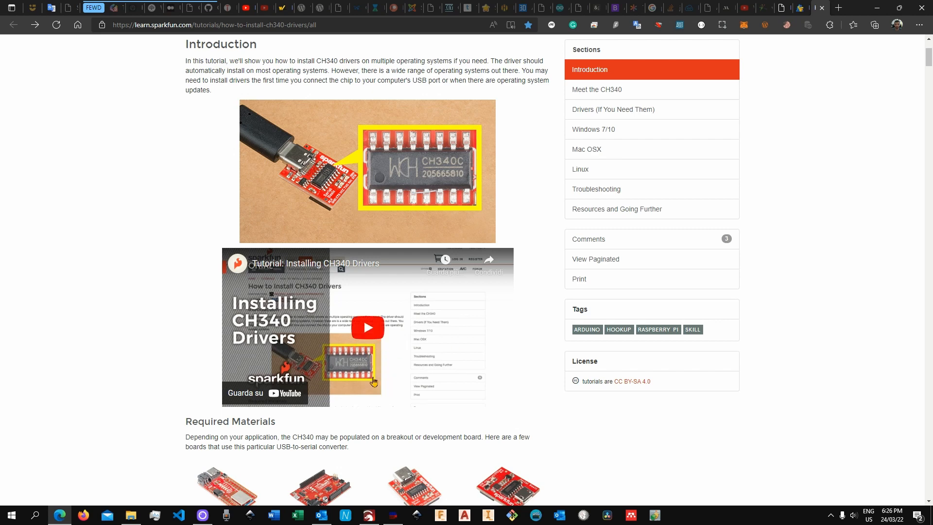
scroll("down", 3)
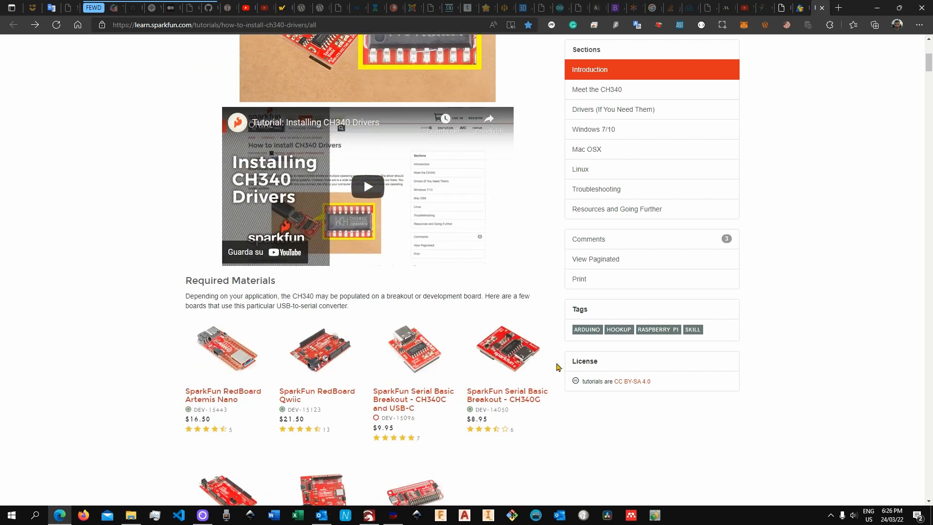
scroll("down", 3)
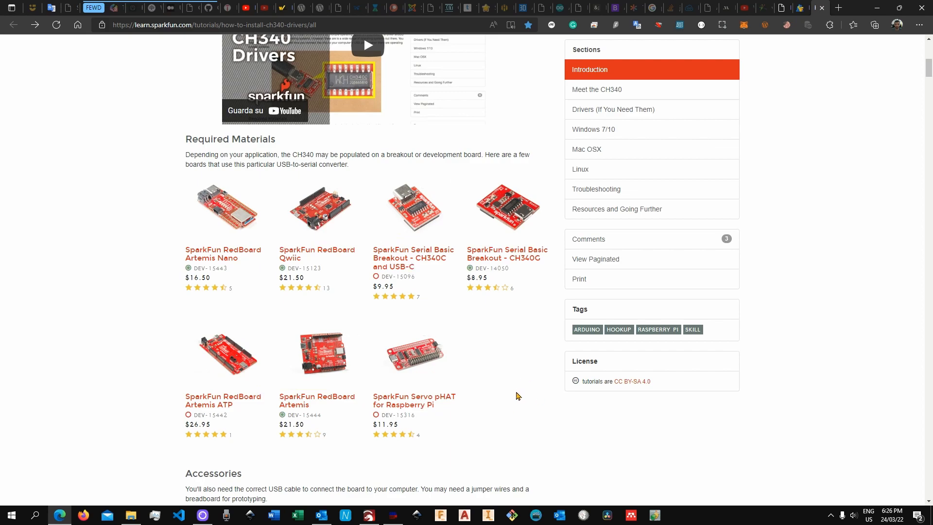
scroll("down", 3)
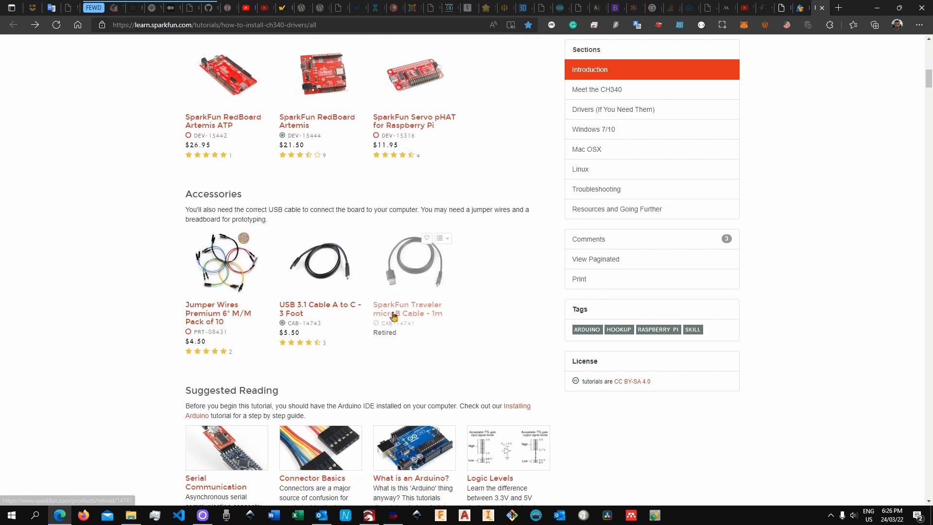
scroll("down", 3)
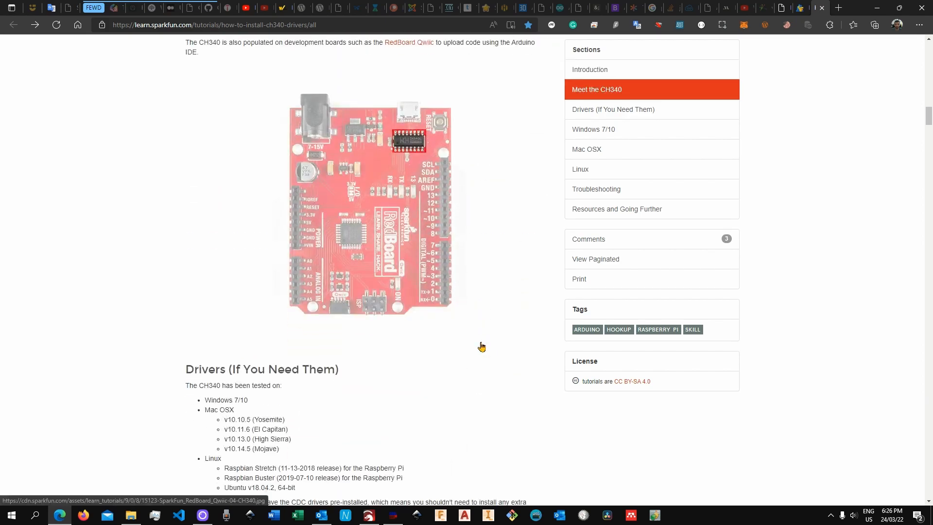
scroll("down", 3)
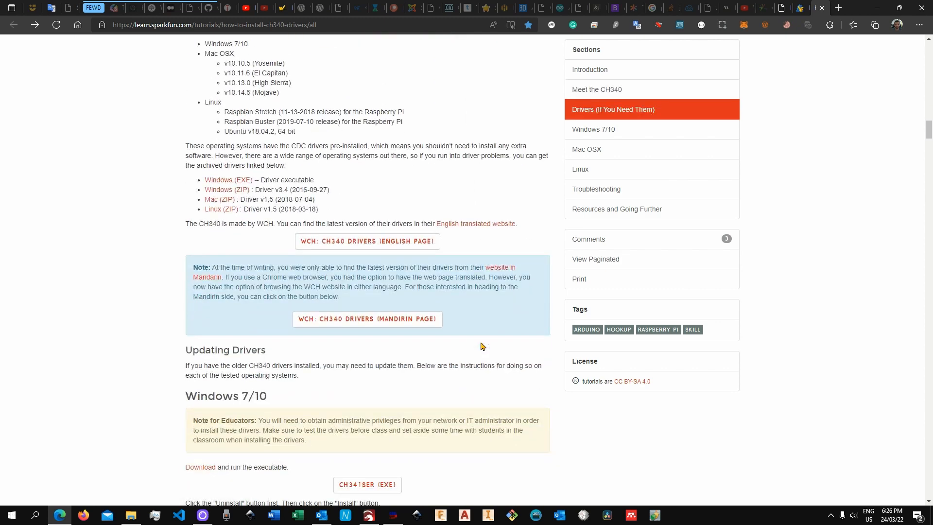
mouse_move(462, 382)
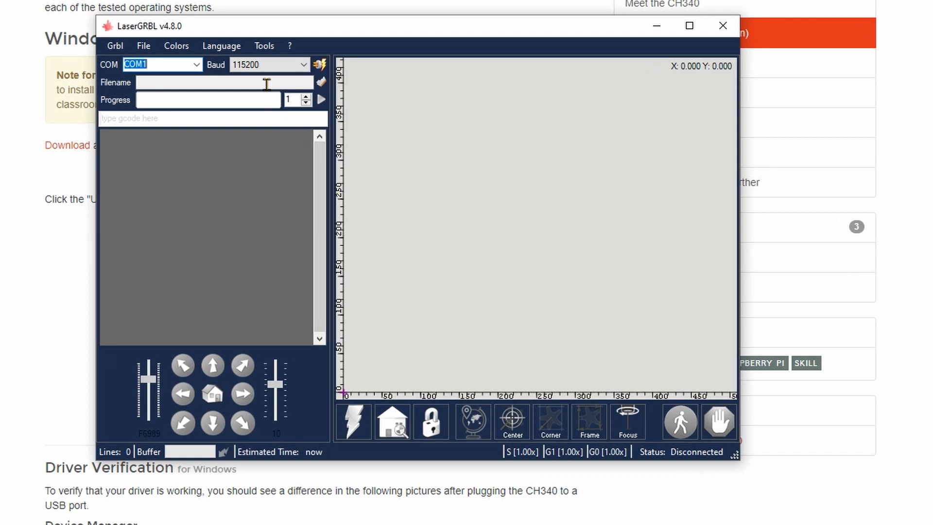
Step: Reveal LaserGRBL's Tools menu with its Install CH340 Driver option
left_click(264, 45)
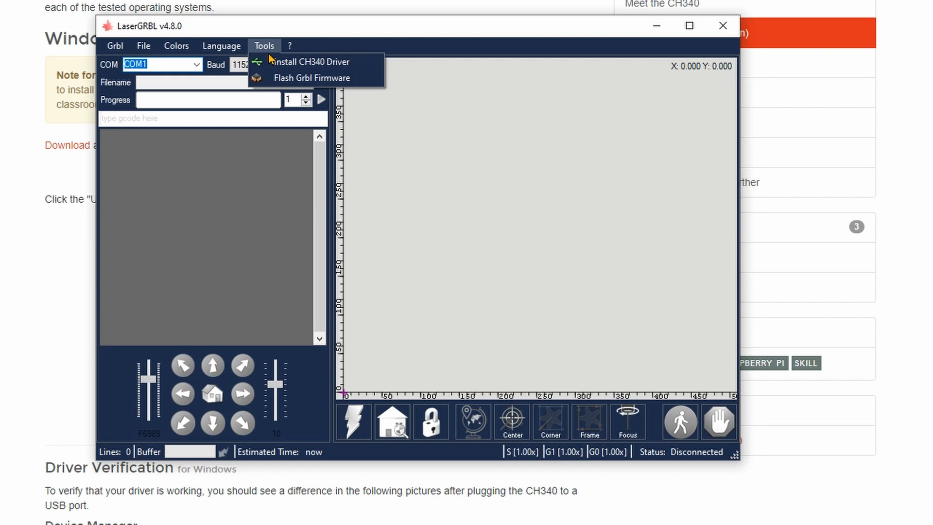
mouse_move(311, 62)
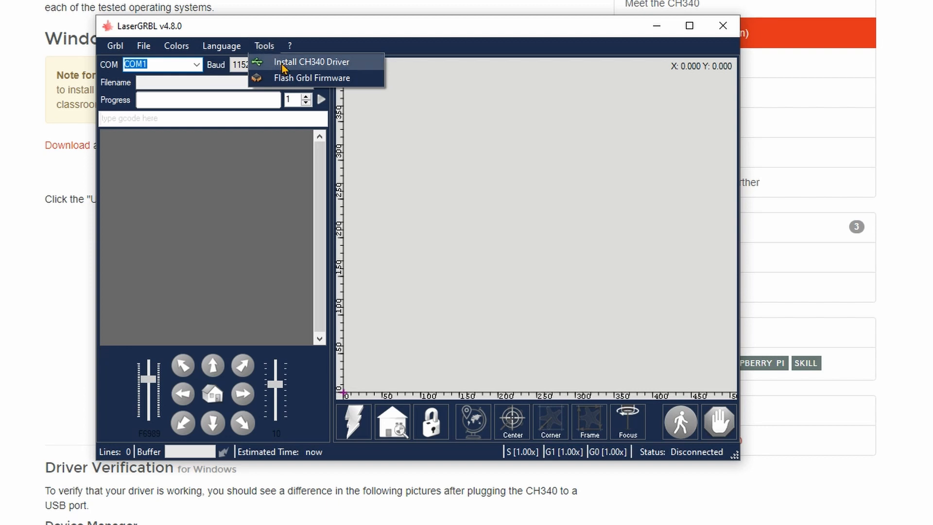
mouse_move(295, 65)
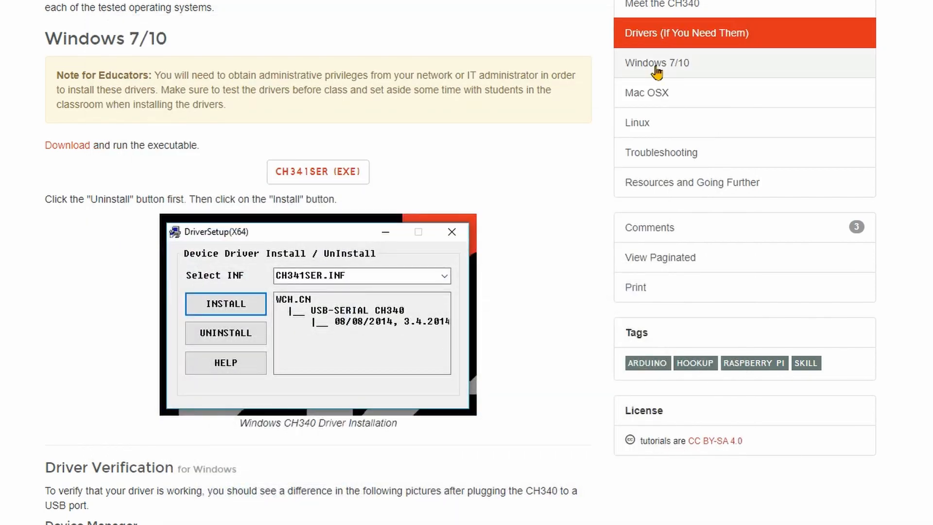
Step: Download CH341SER.EXE from SparkFun and save it into the Laser engraving folder
scroll("down", 3)
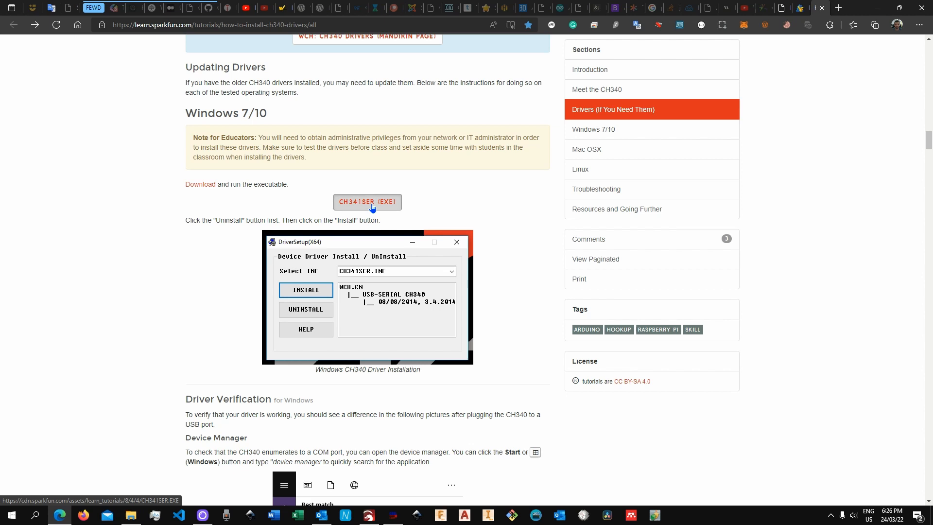
left_click(368, 202)
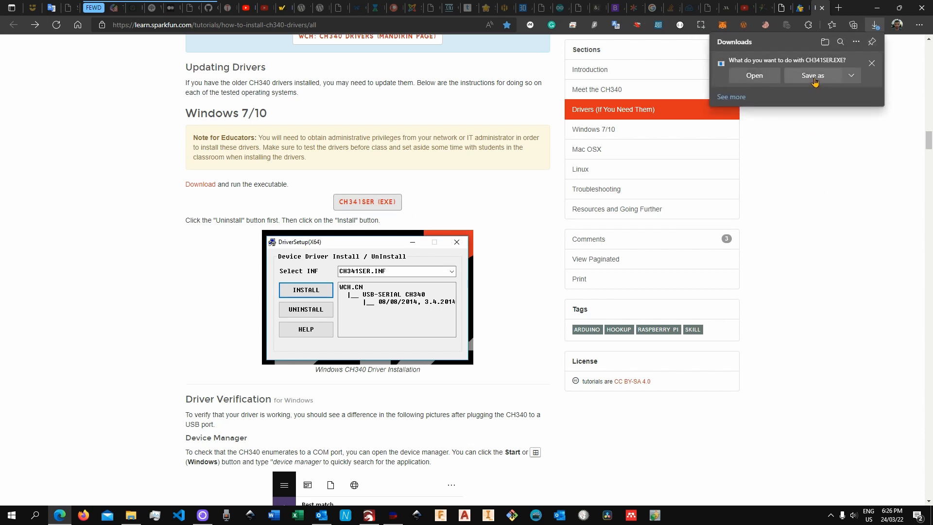
left_click(813, 74)
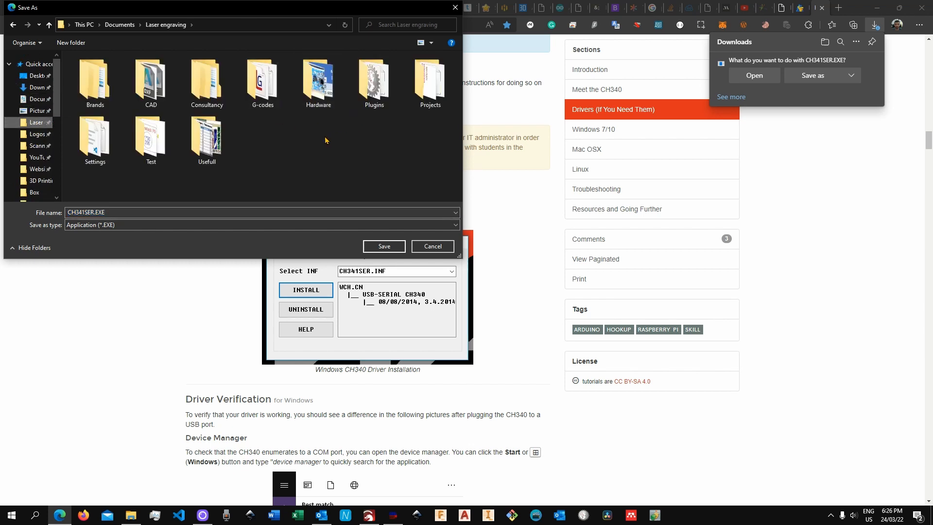
left_click(206, 81)
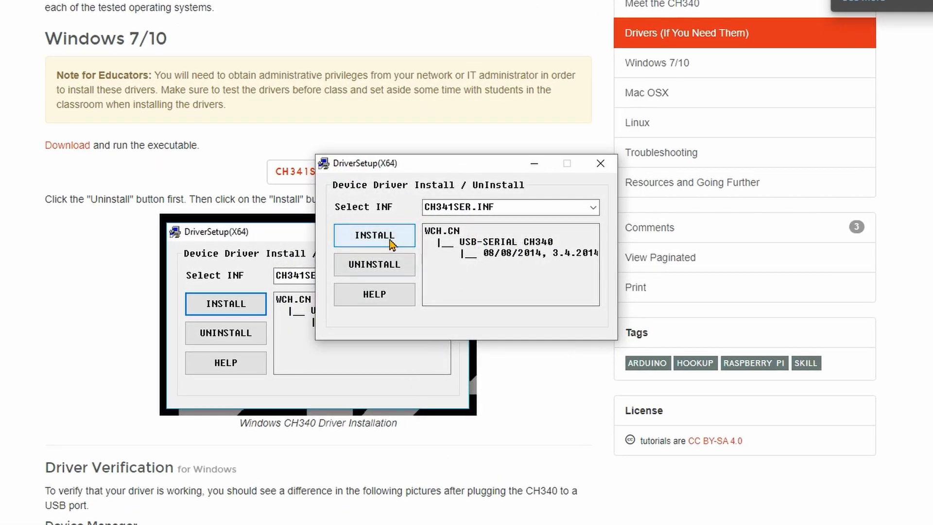
Step: Install the CH340 USB-serial driver in DriverSetup and acknowledge the success message
left_click(374, 235)
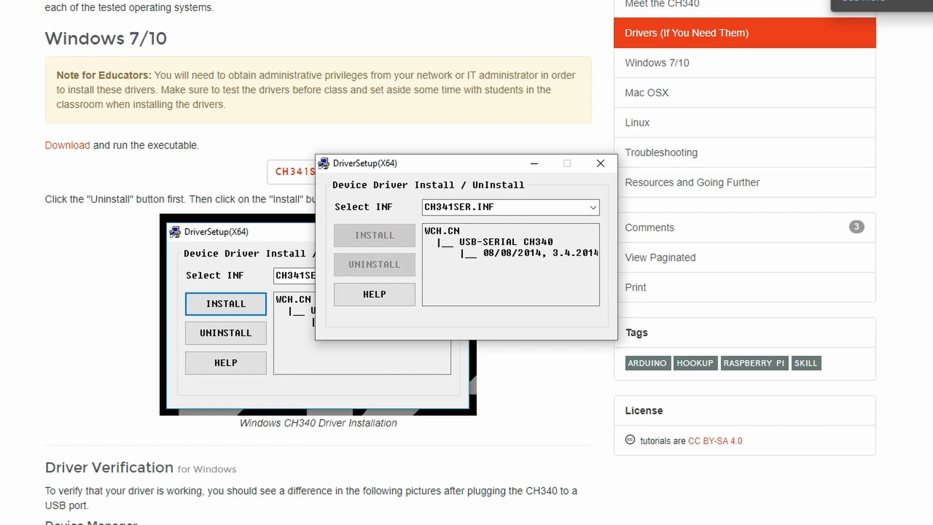
mouse_move(676, 519)
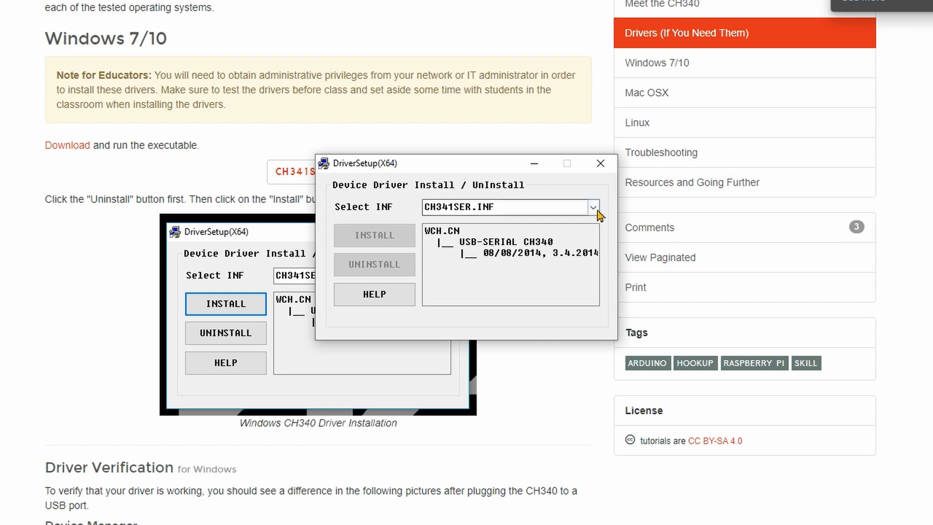
left_click(372, 236)
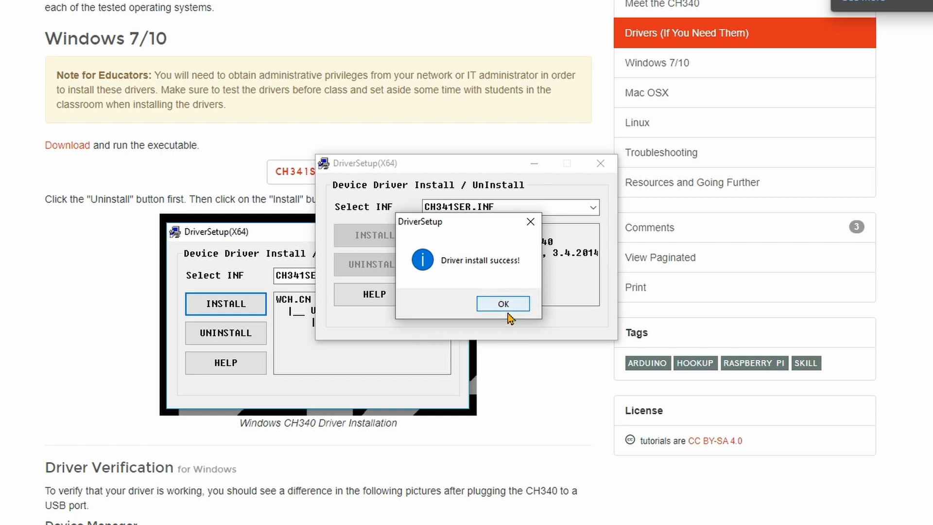
left_click(502, 303)
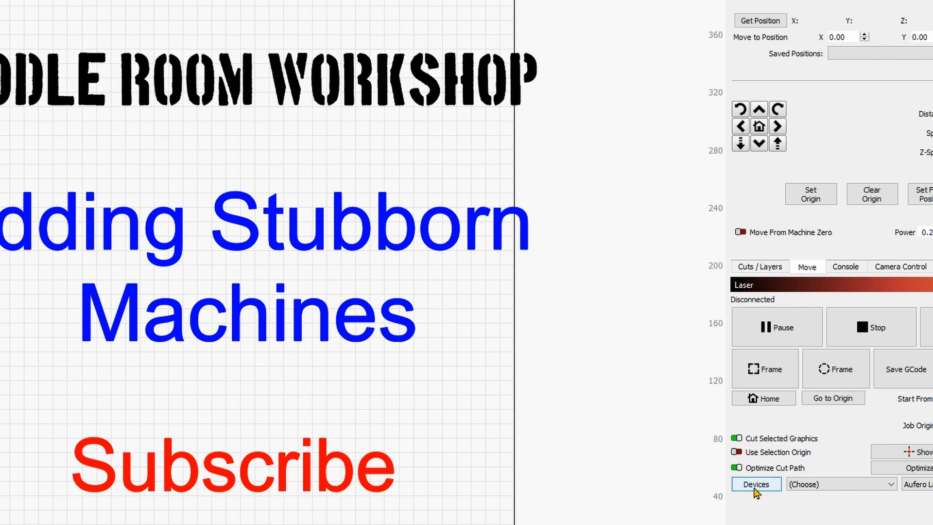
Step: Detect the GRBL laser on COM8 with Find My Laser and add it as a new device
left_click(757, 484)
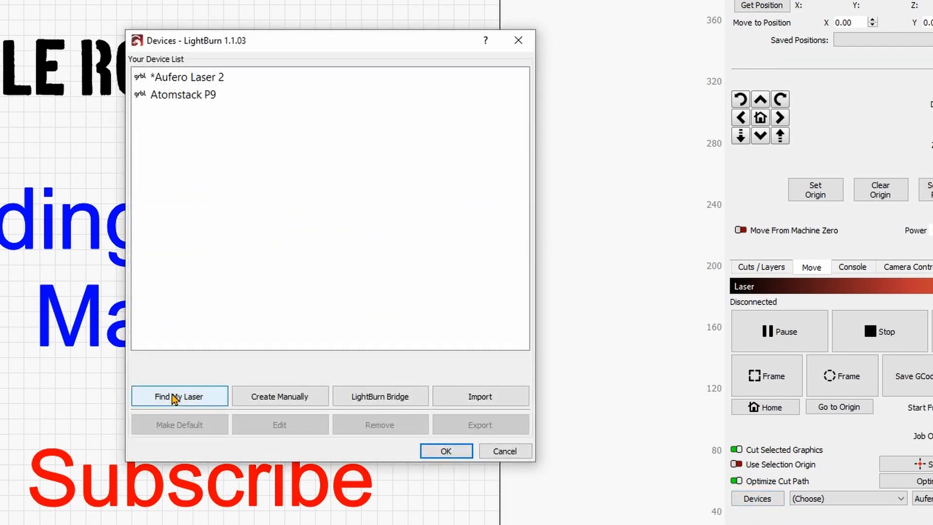
left_click(179, 396)
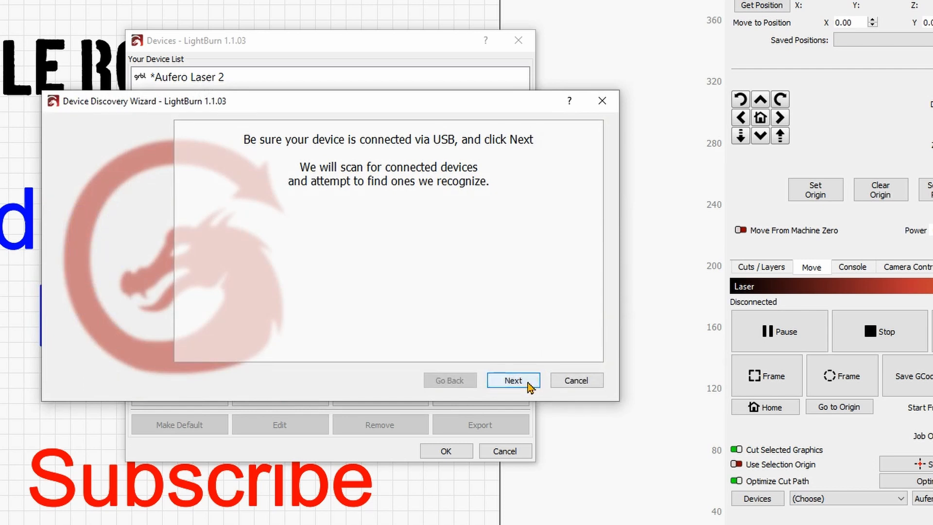
left_click(512, 380)
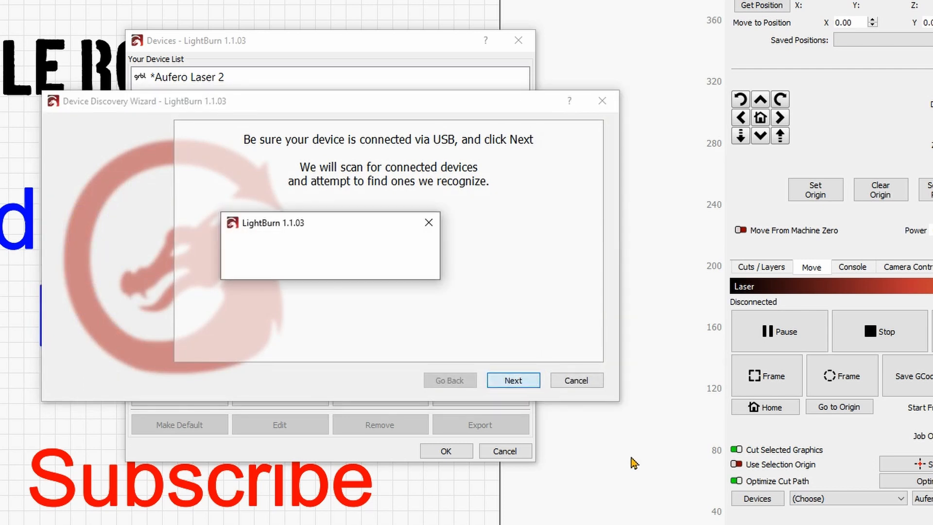
left_click(512, 380)
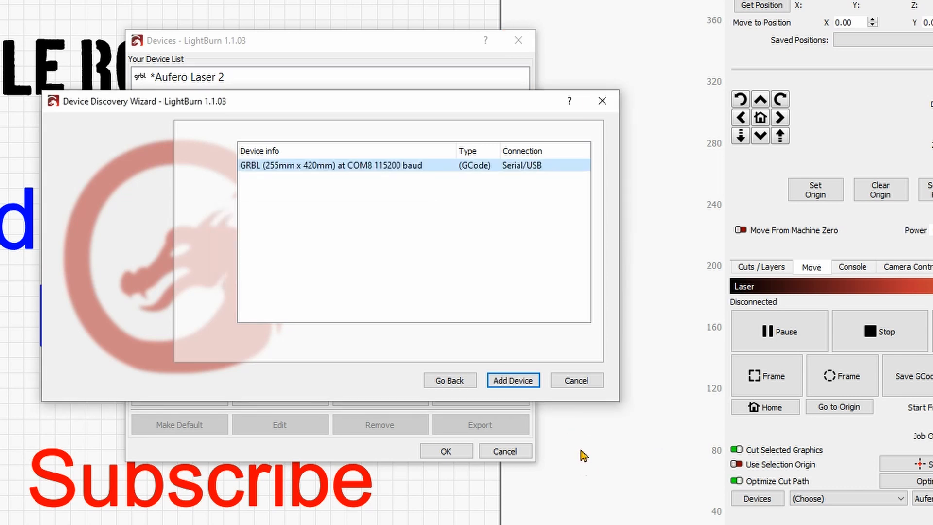
mouse_move(486, 241)
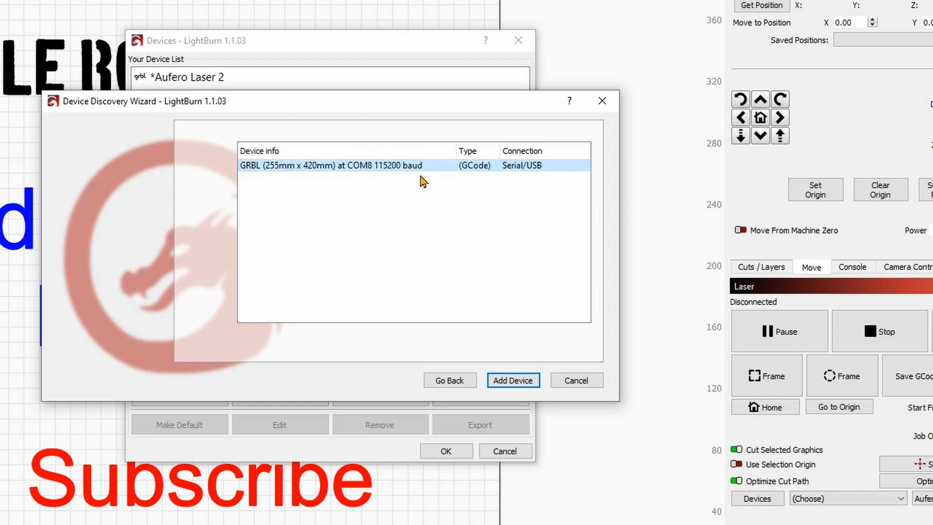
mouse_move(366, 173)
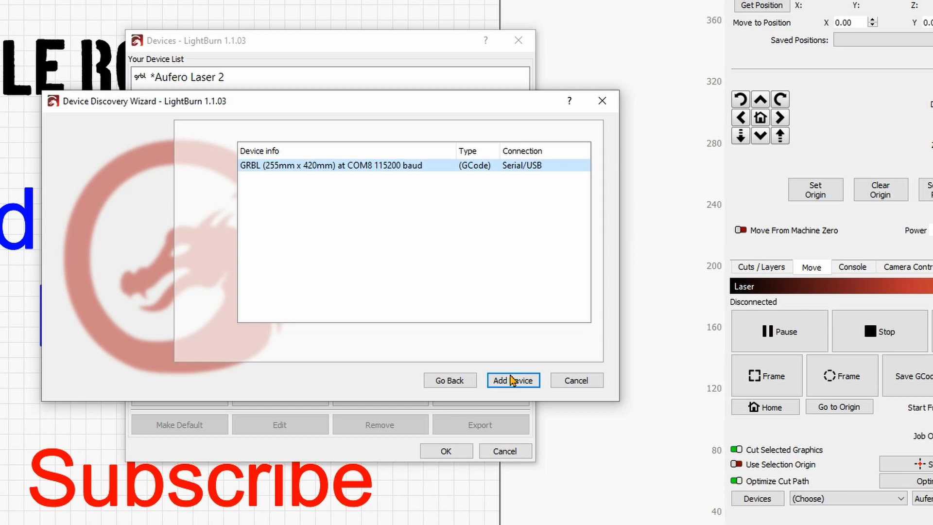
left_click(512, 380)
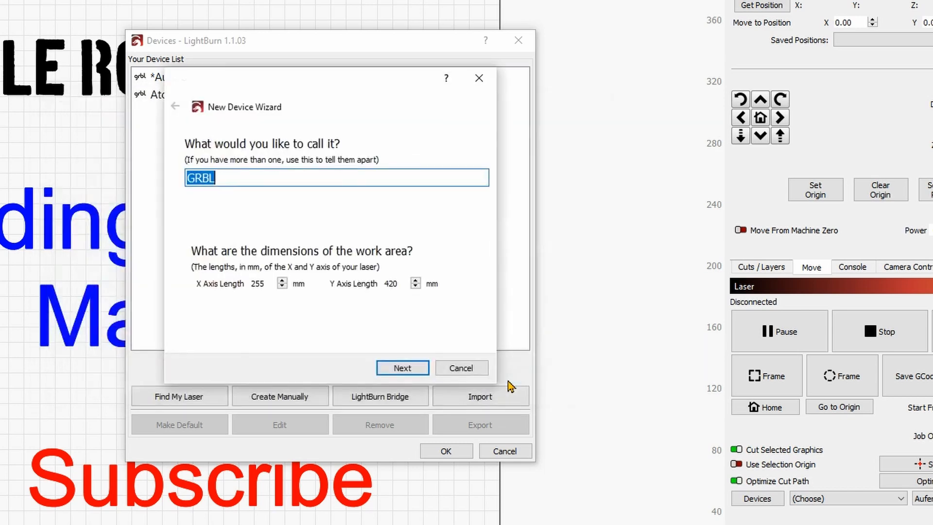
mouse_move(487, 336)
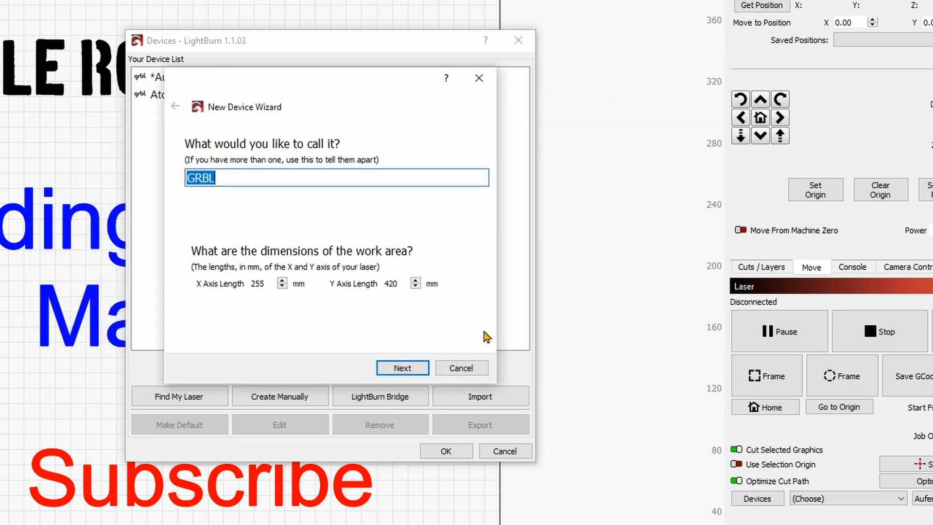
Step: Name the device 'Neje Master 2s Plus', set a Front Left origin and finish adding it
type("Neje Master 2s Plus")
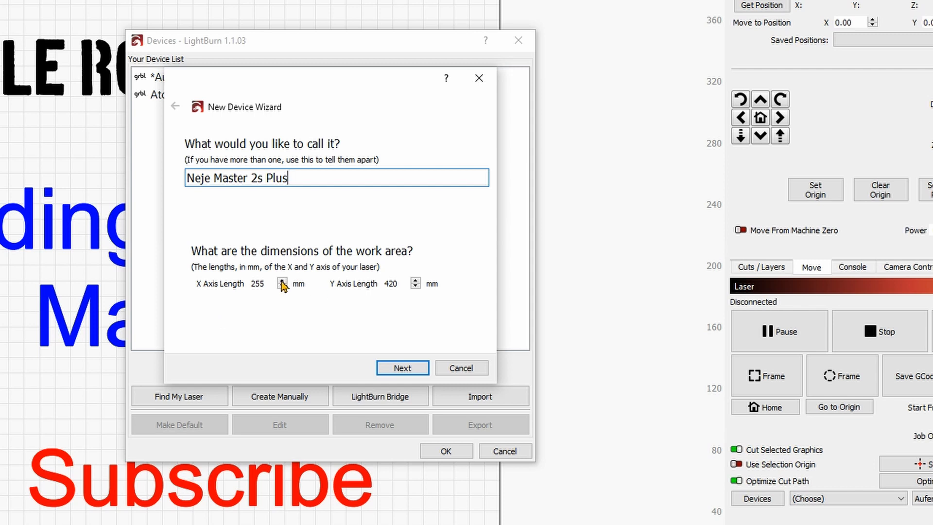
mouse_move(428, 288)
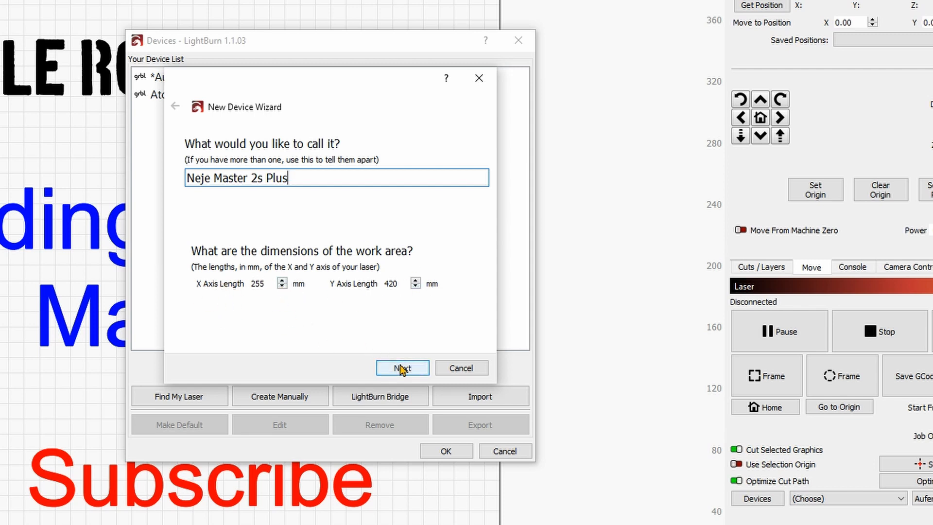
left_click(402, 367)
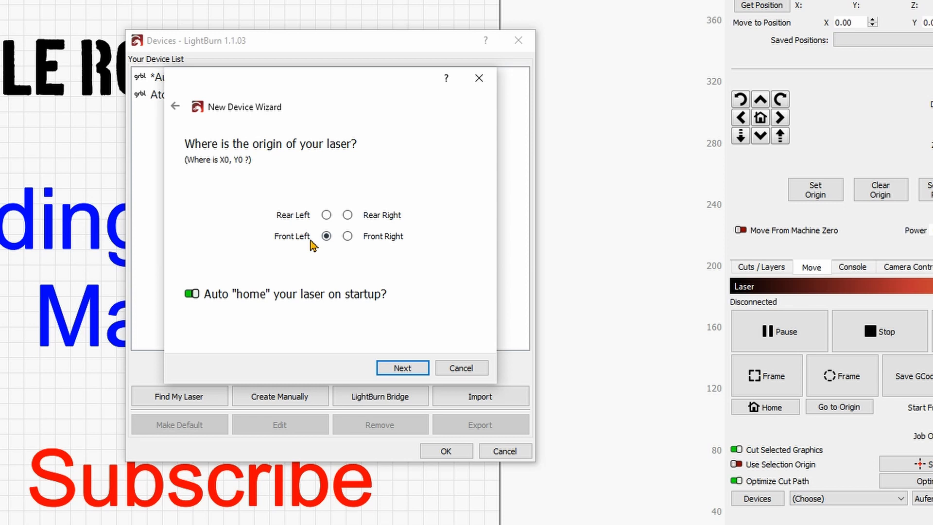
left_click(326, 235)
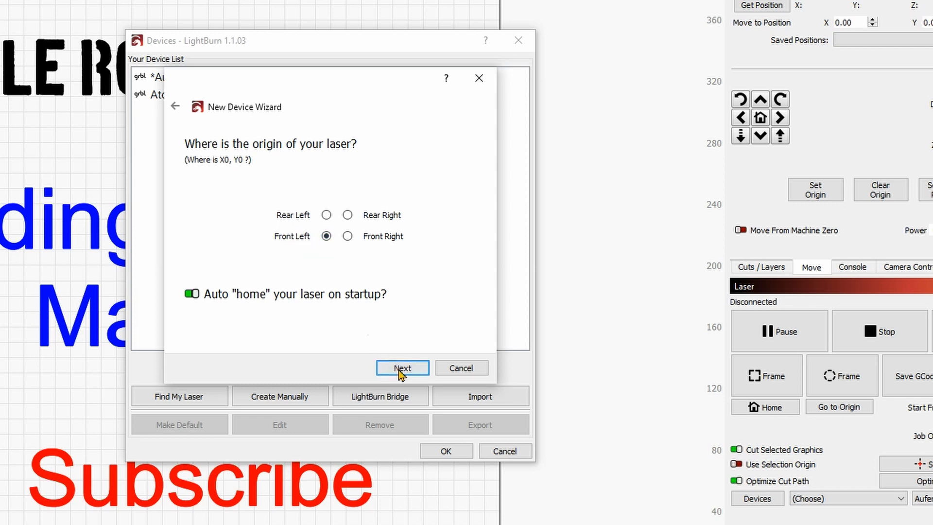
left_click(402, 368)
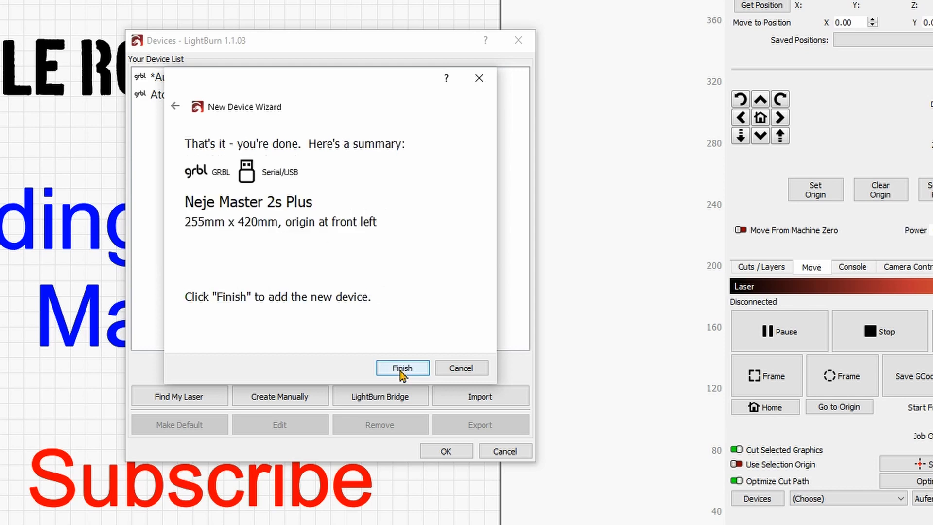
left_click(402, 367)
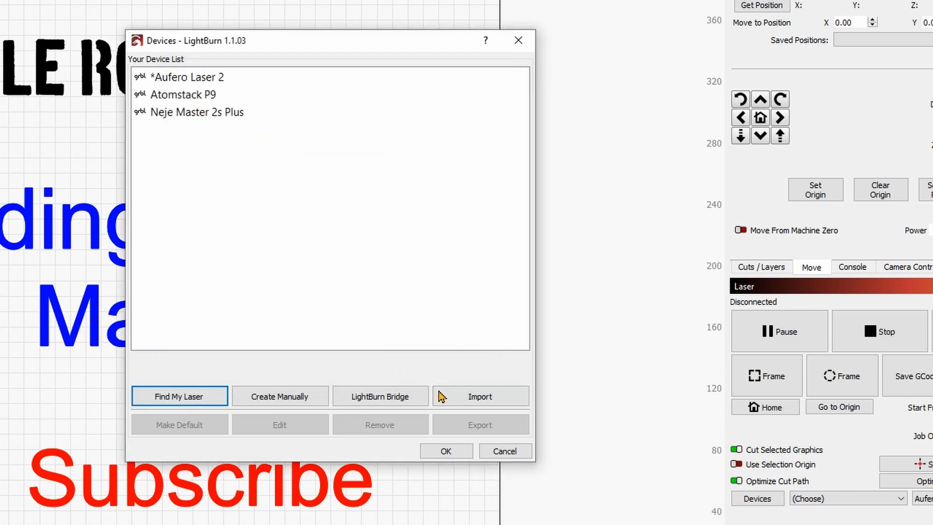
left_click(446, 450)
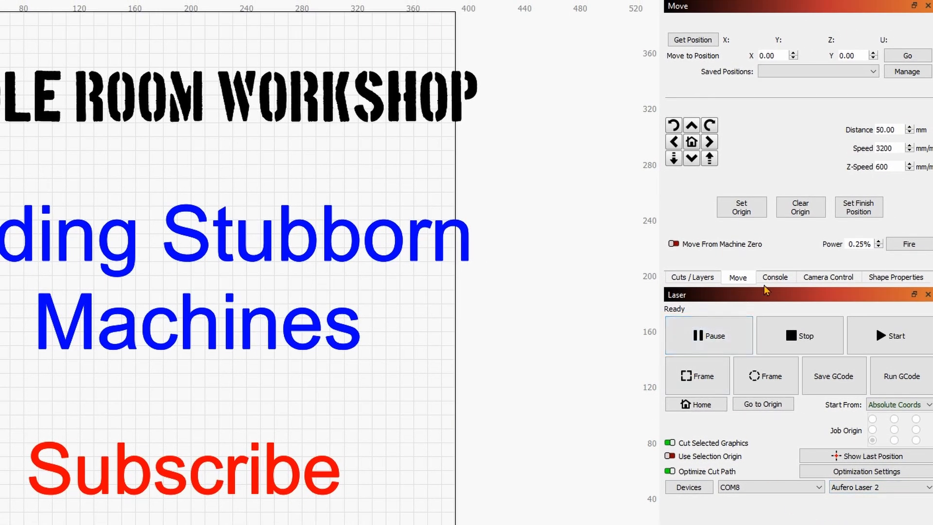
Step: Make Neje Master 2s Plus the active laser and set its port to (Choose) to disconnect it
left_click(775, 277)
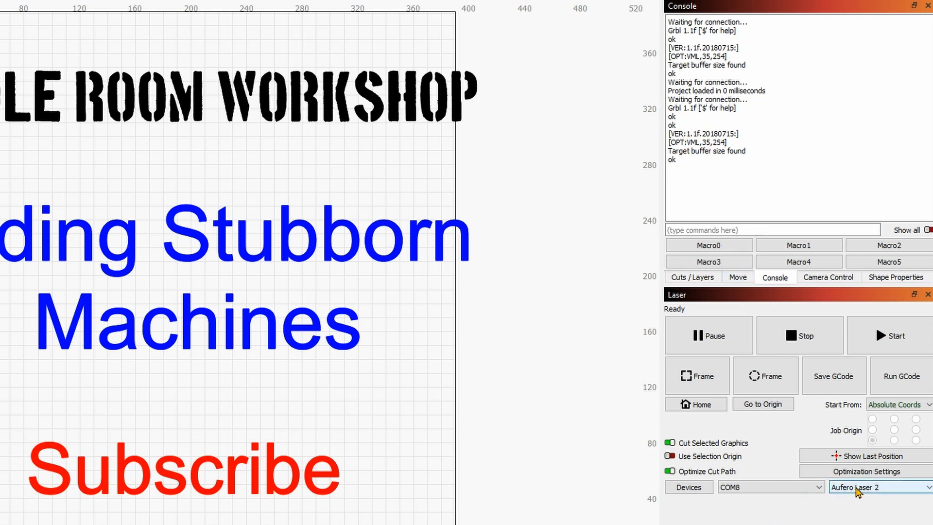
left_click(879, 487)
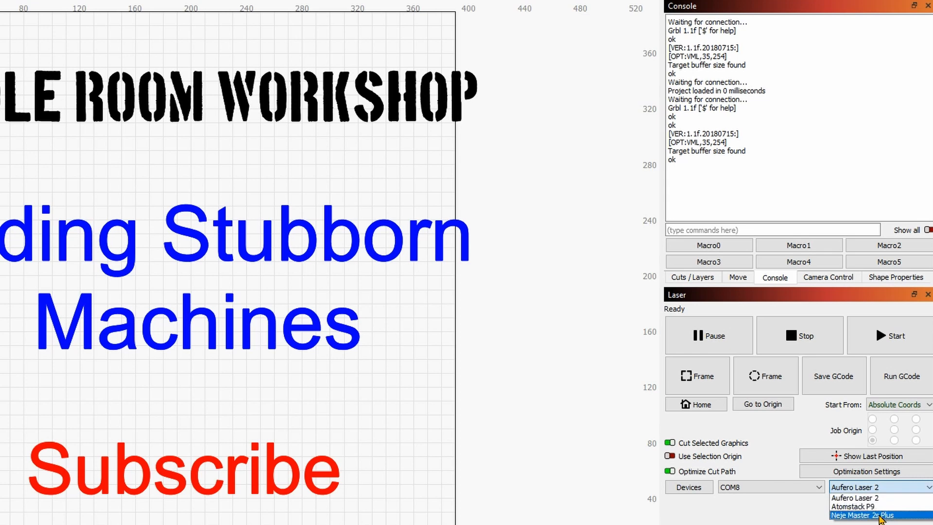
left_click(862, 515)
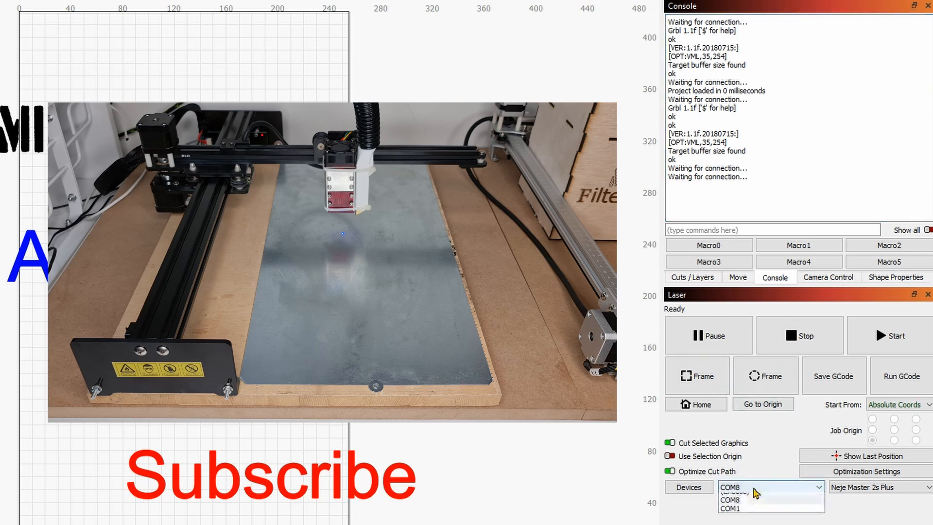
left_click(737, 487)
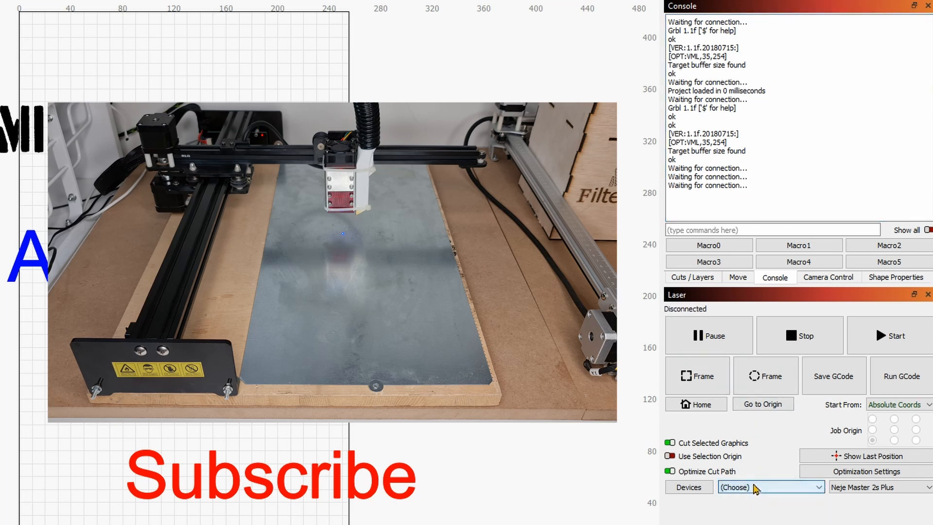
Step: Reconnect on COM8, home the laser and jog it 50 mm along X and toward the front
left_click(770, 487)
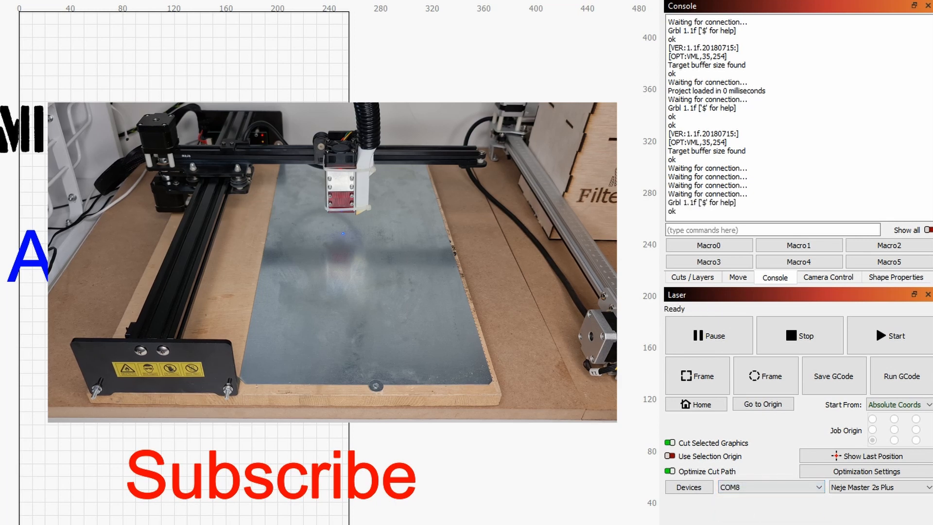
left_click(696, 405)
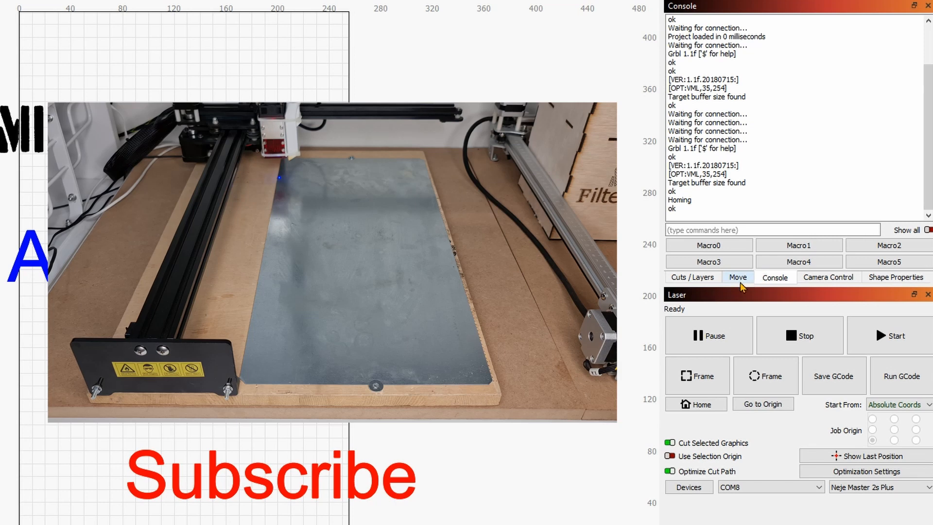
left_click(738, 278)
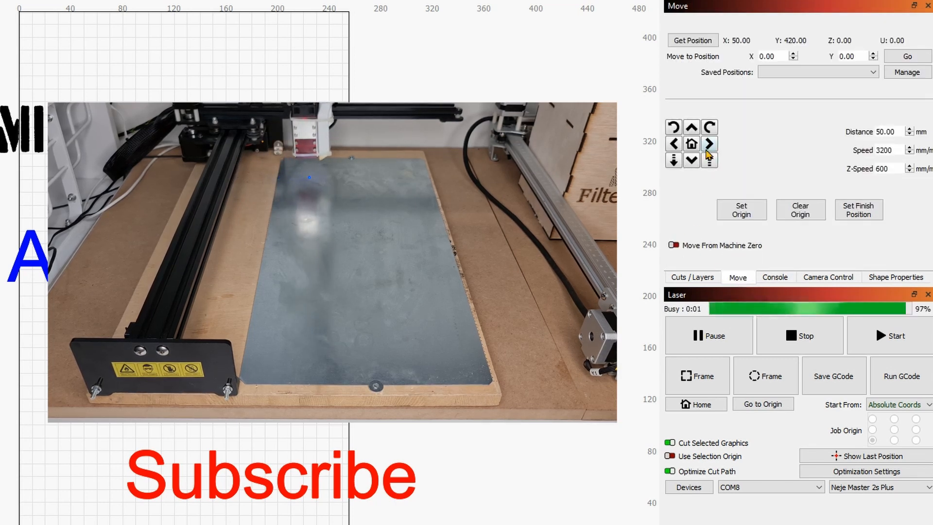
left_click(709, 144)
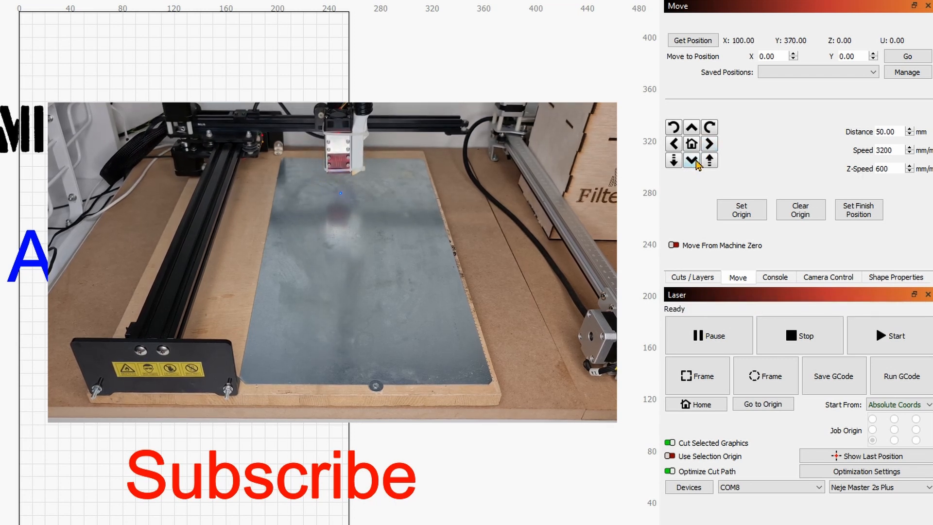
left_click(691, 160)
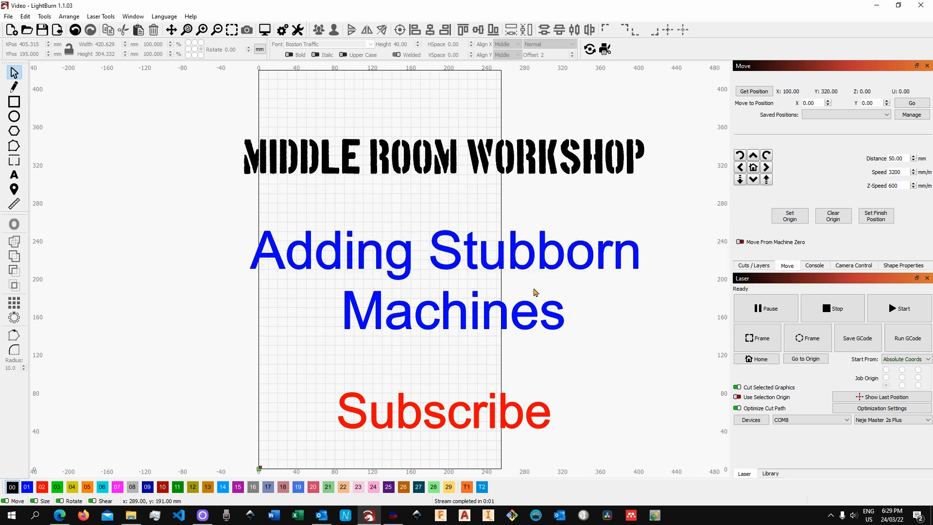
mouse_move(553, 327)
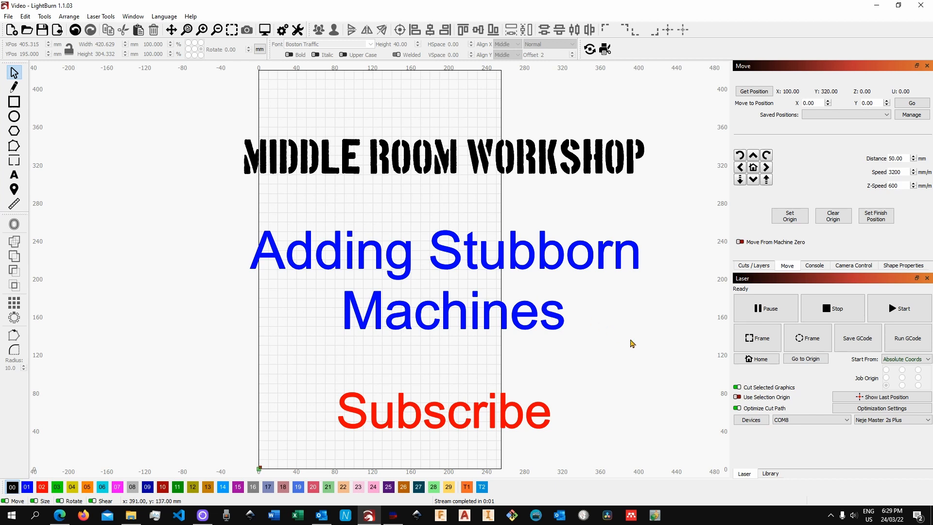
mouse_move(664, 325)
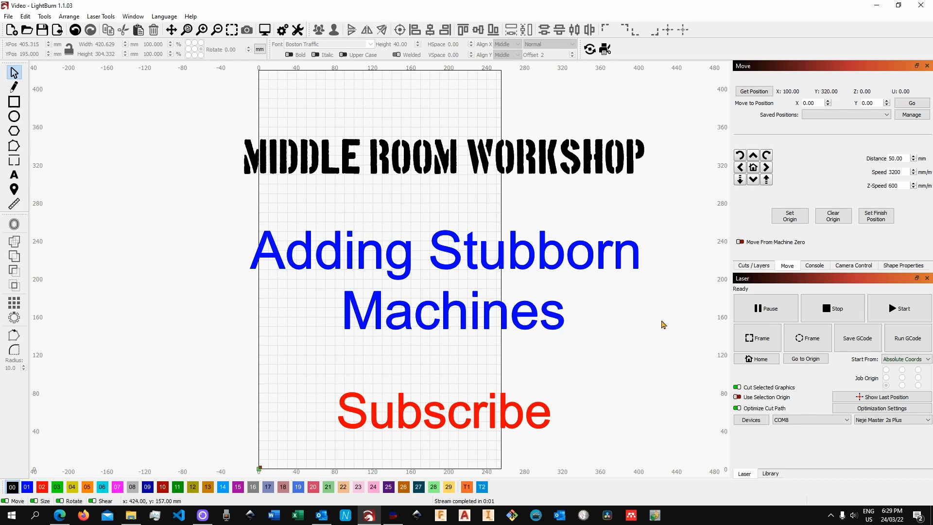
mouse_move(601, 315)
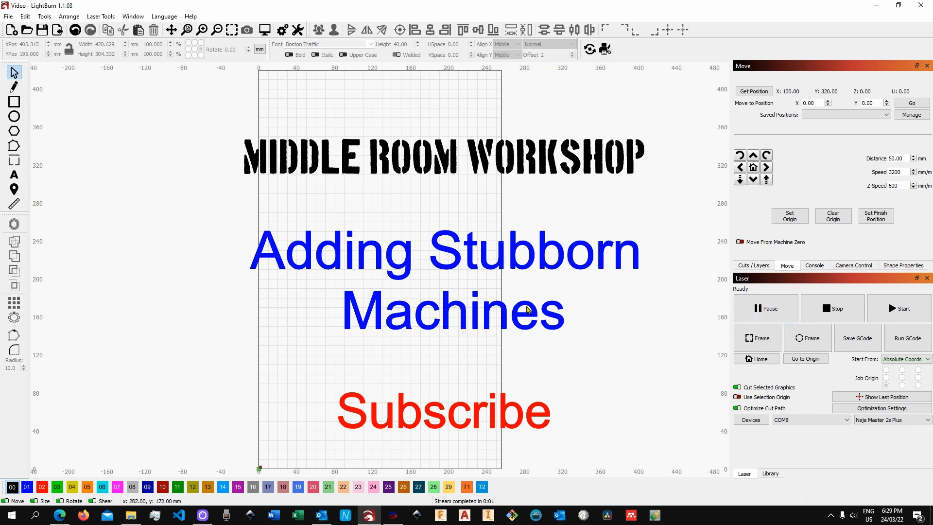
mouse_move(641, 352)
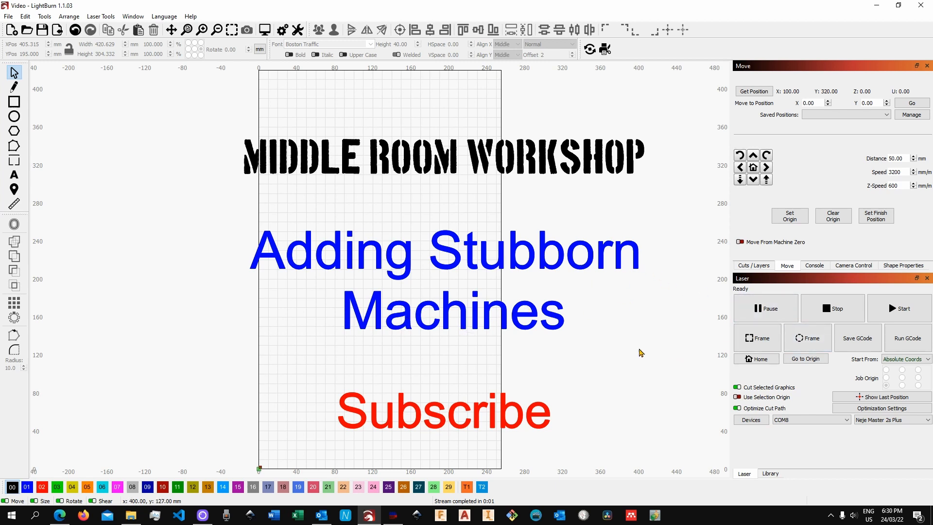
mouse_move(584, 332)
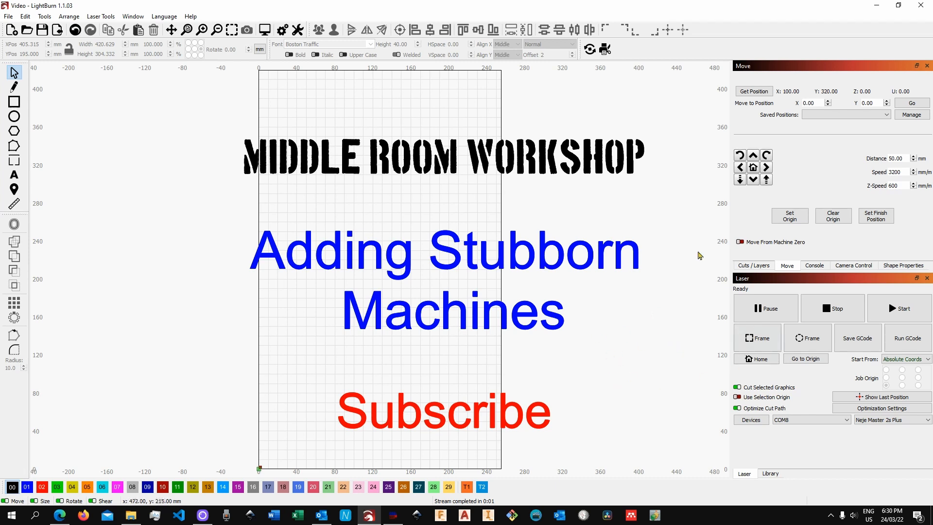
mouse_move(655, 332)
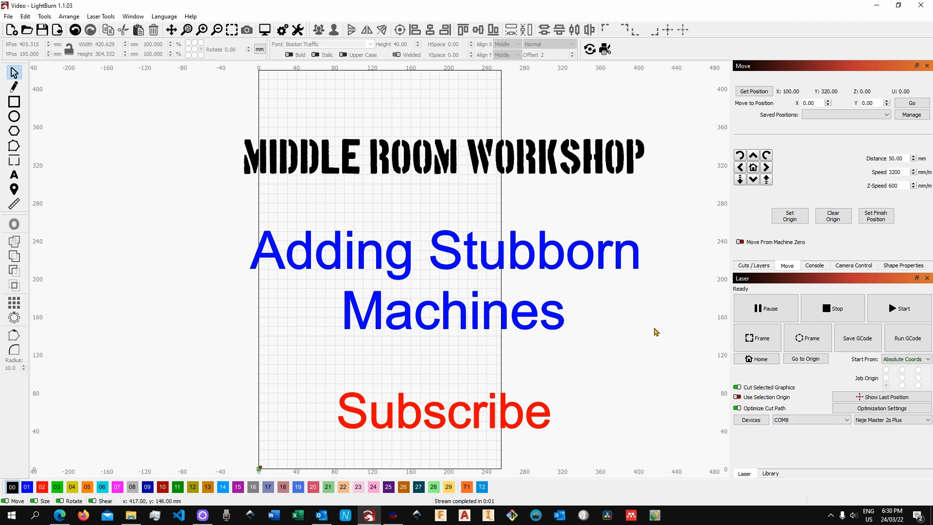
mouse_move(566, 253)
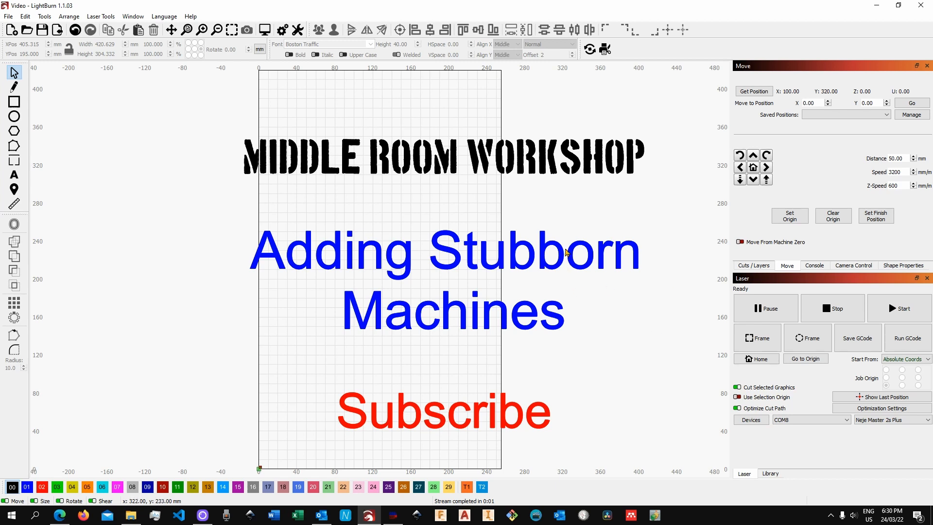
mouse_move(597, 294)
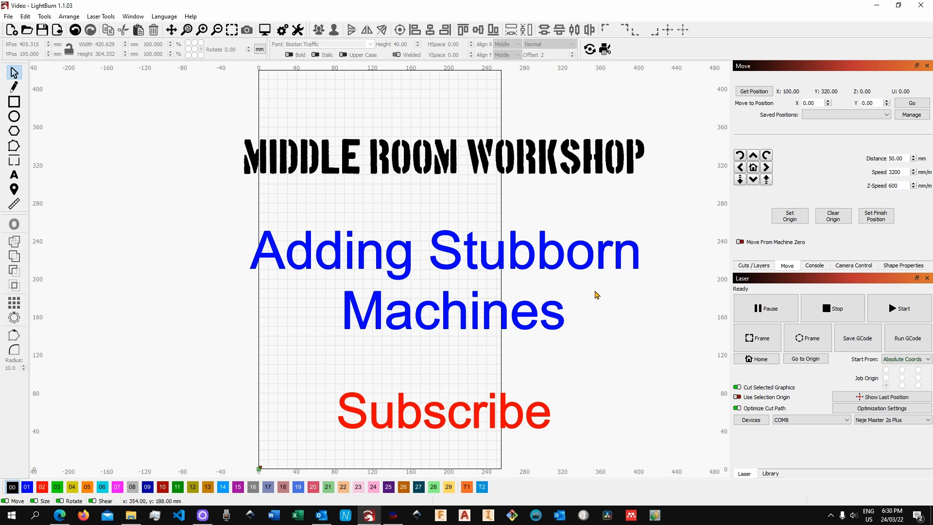
mouse_move(586, 316)
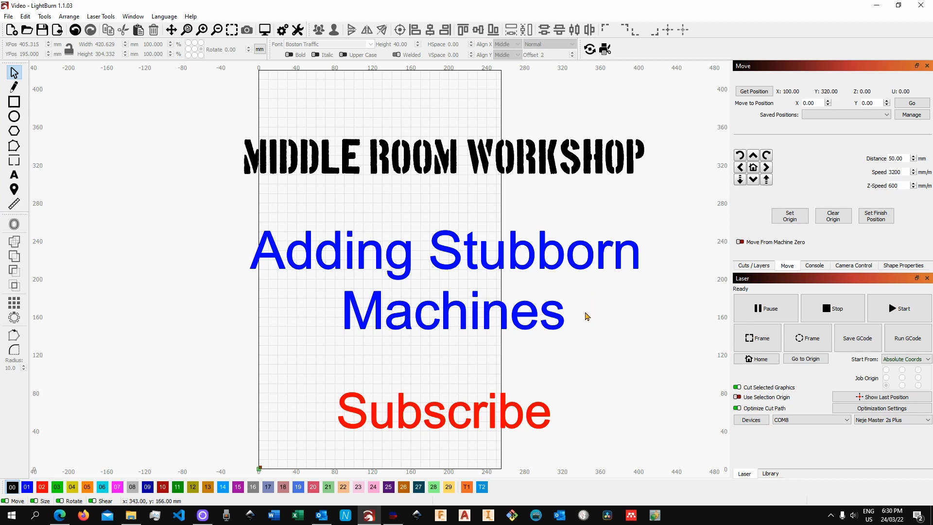
mouse_move(572, 340)
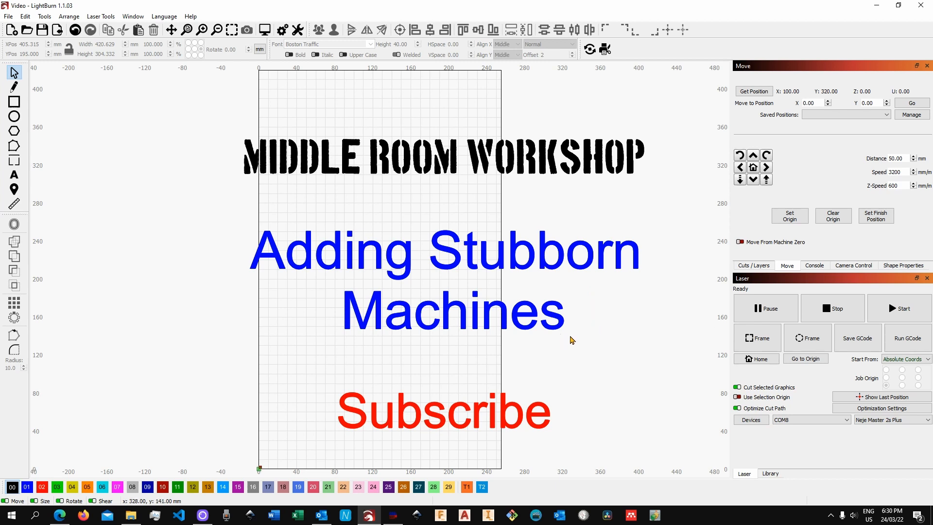
mouse_move(575, 339)
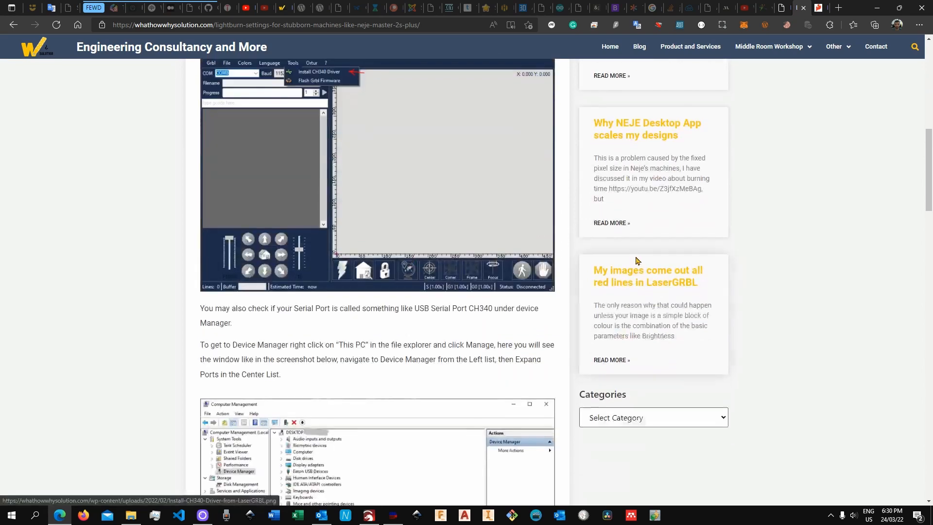
Step: Scroll the guide to the 'Set up Neje Master 2S with LightBurn' heading and its CH340 driver step
scroll("down", 3)
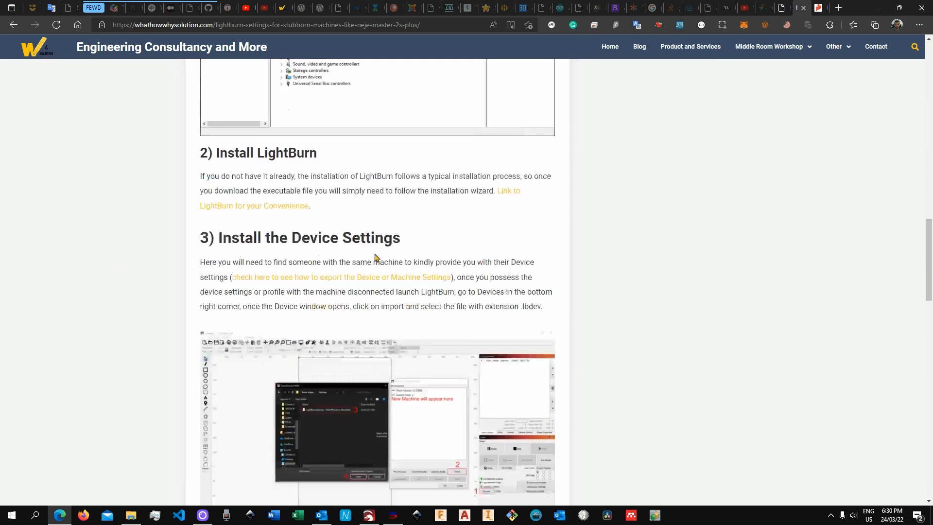
scroll("down", 3)
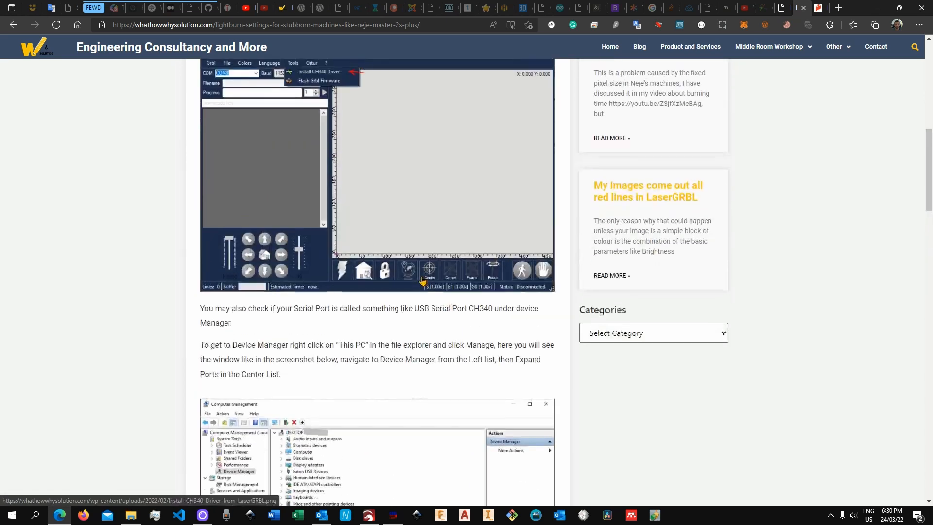
scroll("up", 3)
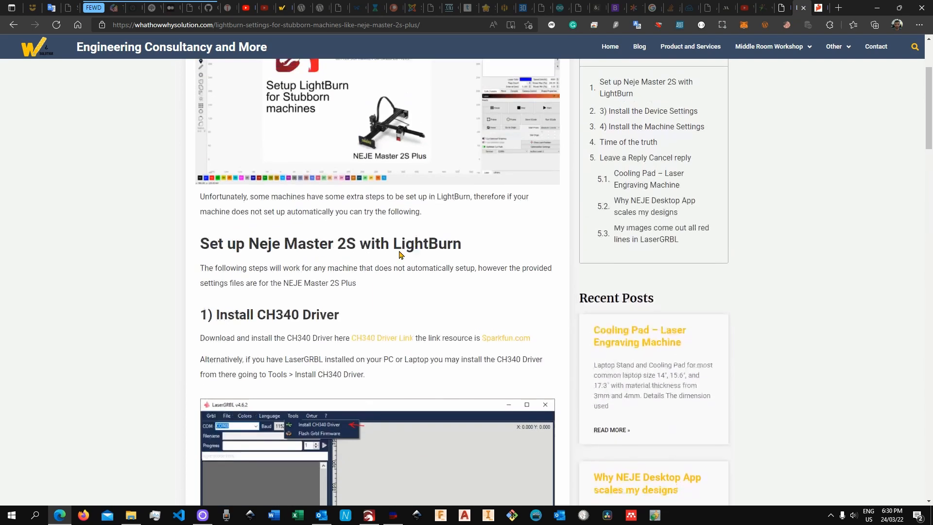
scroll("down", 3)
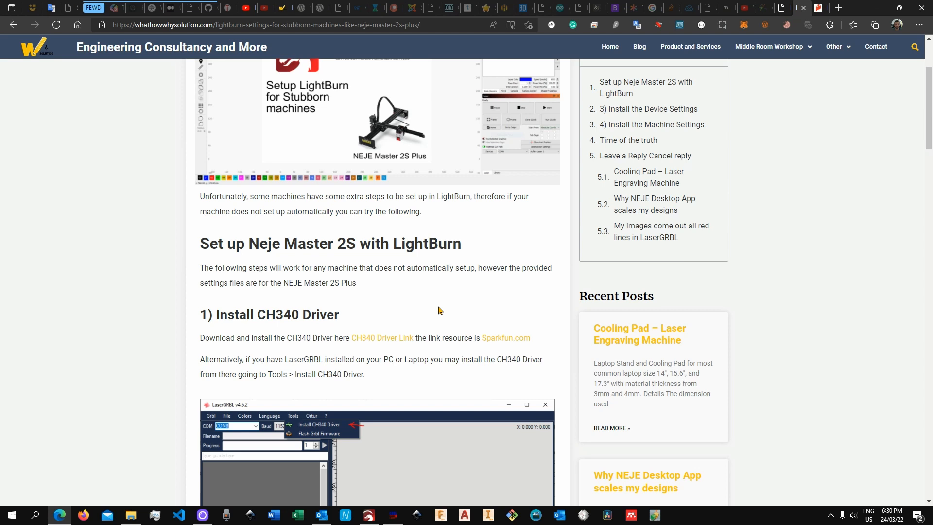
mouse_move(431, 303)
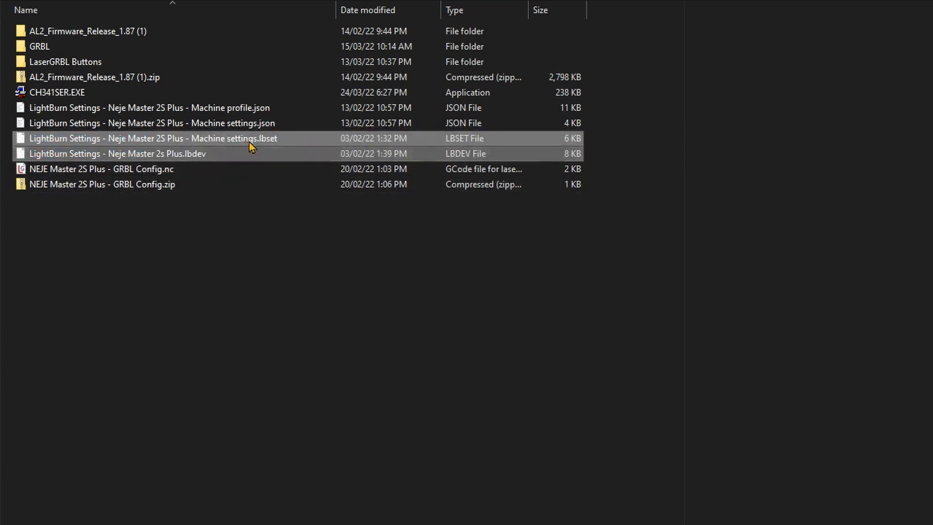
mouse_move(269, 151)
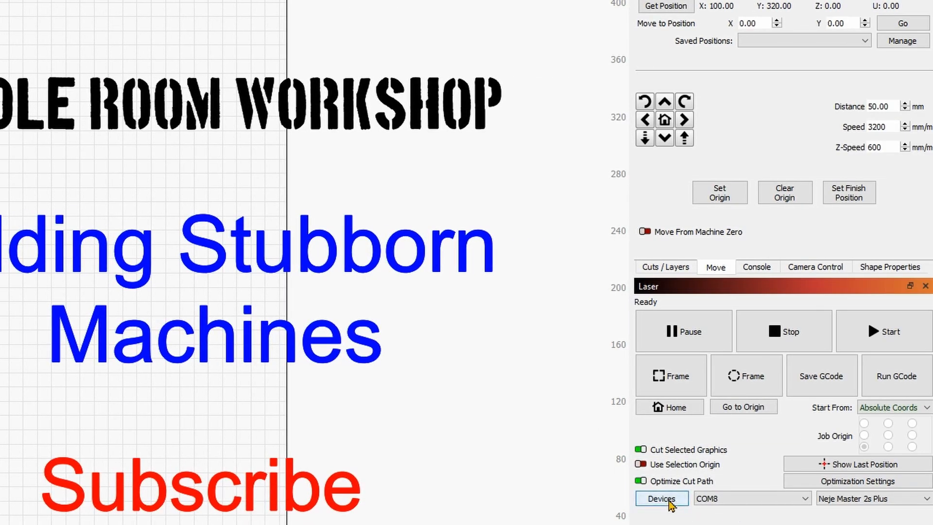
Step: Import the Neje Master 2S Plus .lbdev device profile from the Laser engraving Settings folder
left_click(662, 497)
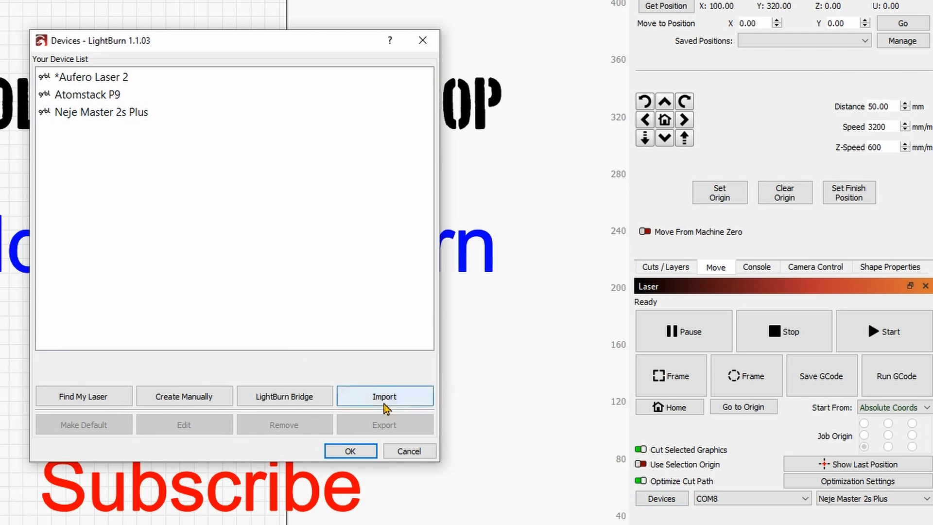
left_click(385, 397)
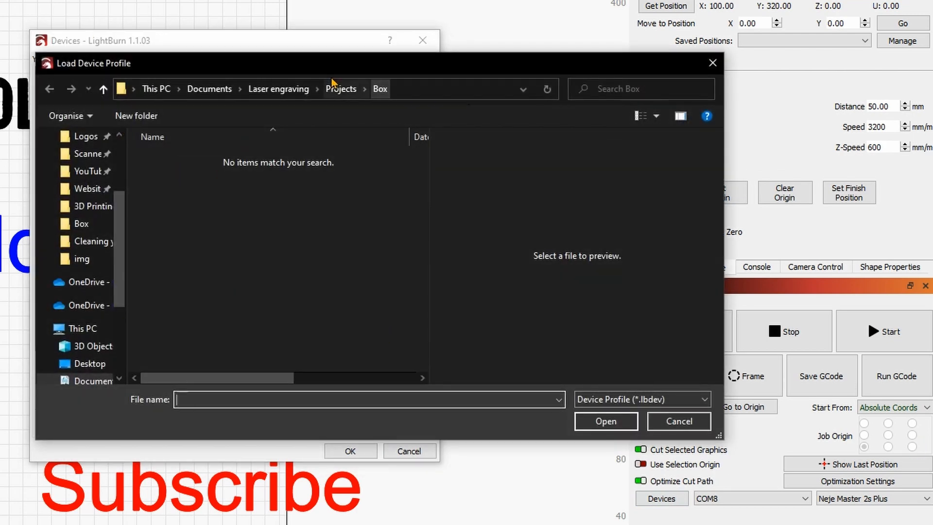
left_click(278, 88)
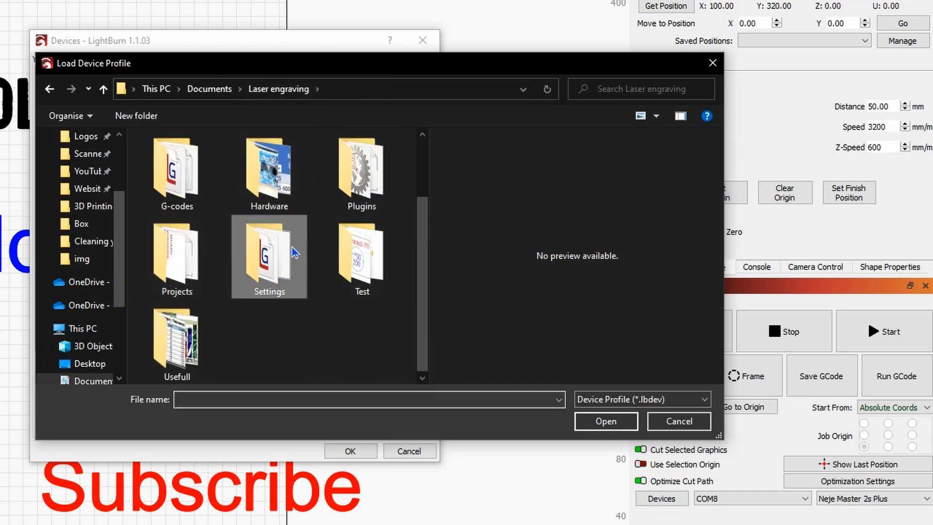
double_click(268, 255)
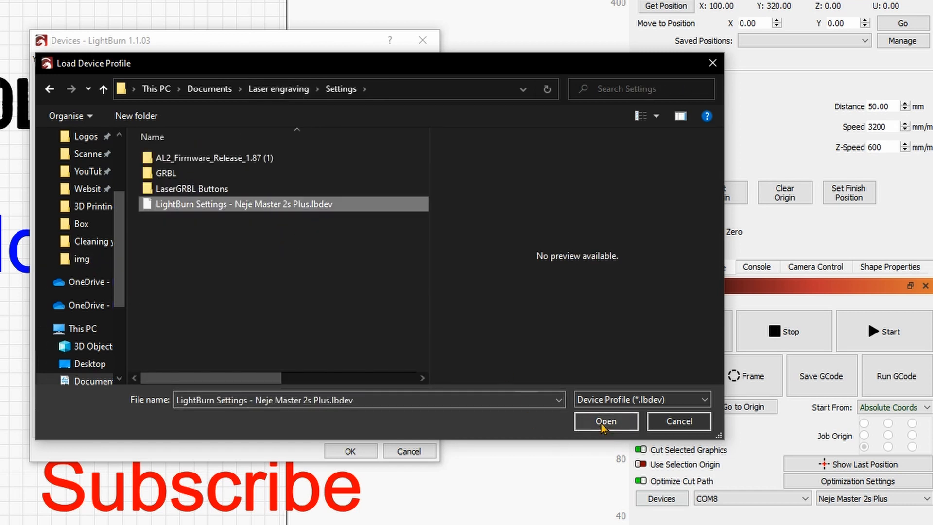
left_click(606, 421)
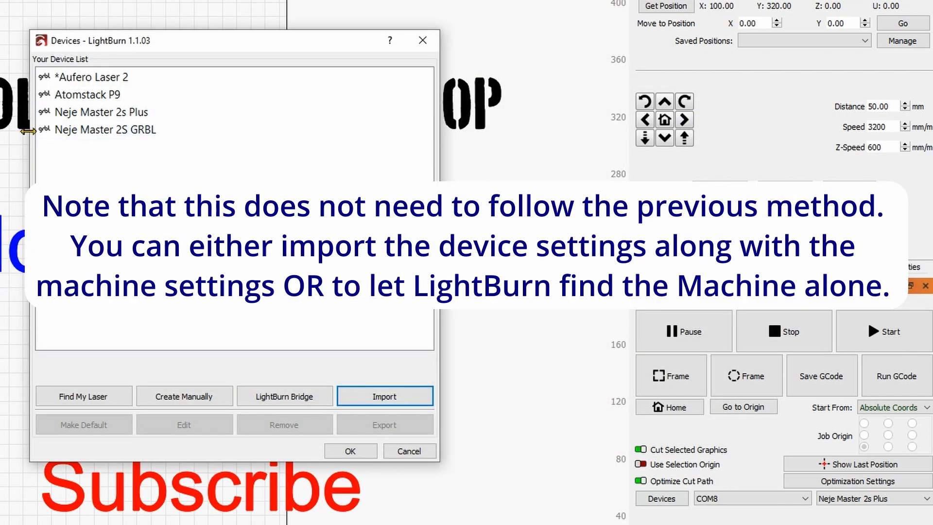
Step: Keep Neje Master 2S GRBL in the device list and make it the active laser
left_click(107, 129)
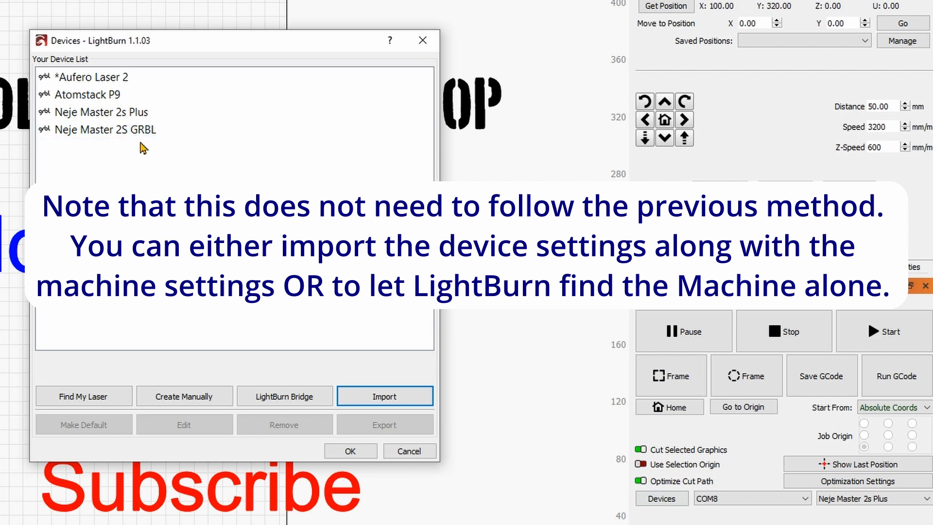
mouse_move(168, 177)
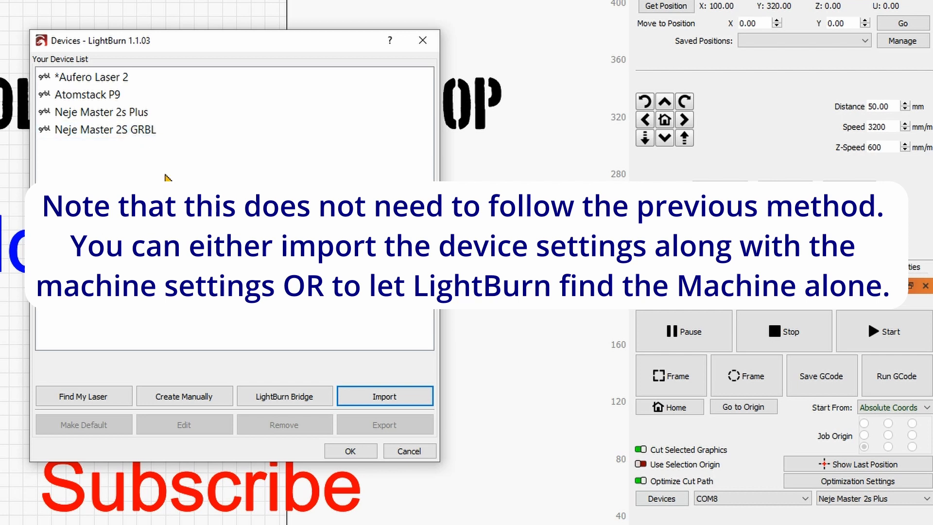
left_click(119, 129)
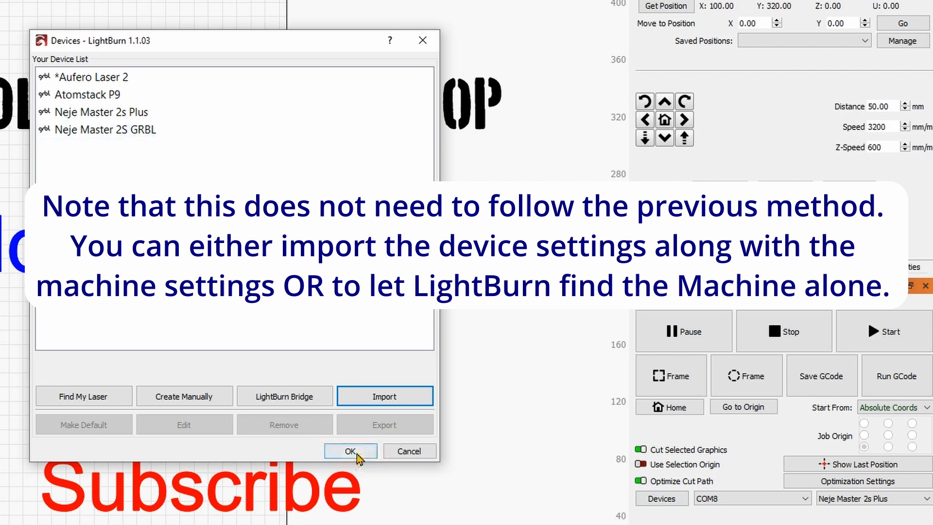
left_click(351, 450)
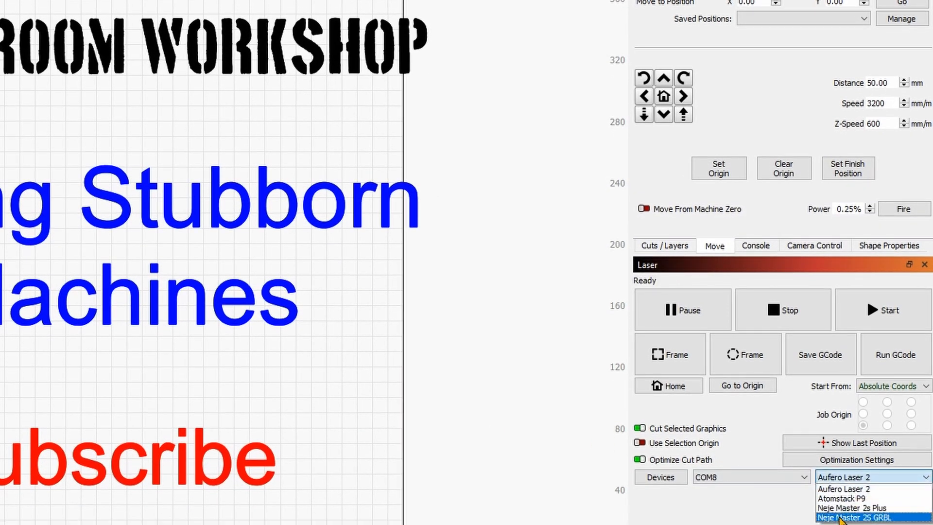
left_click(851, 516)
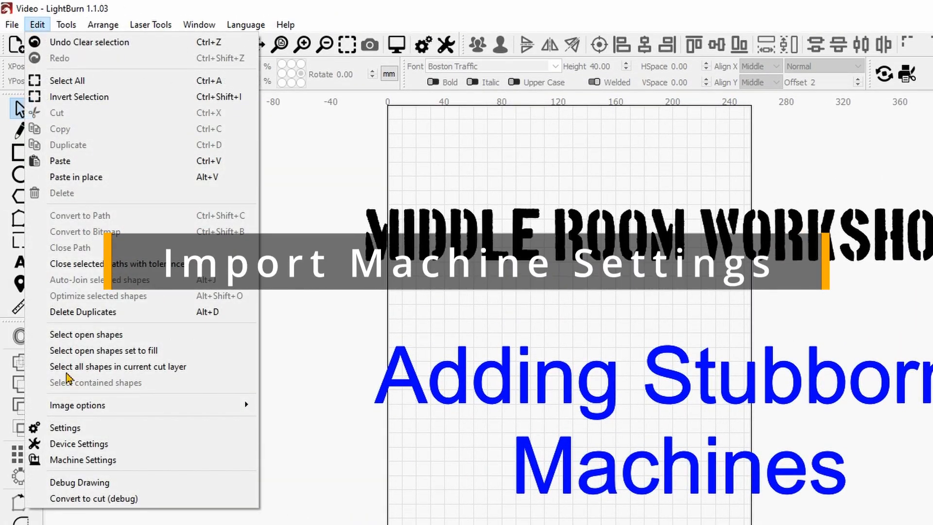
Step: Load the Neje Master 2S Plus .lbset machine settings and write them to the controller
left_click(83, 460)
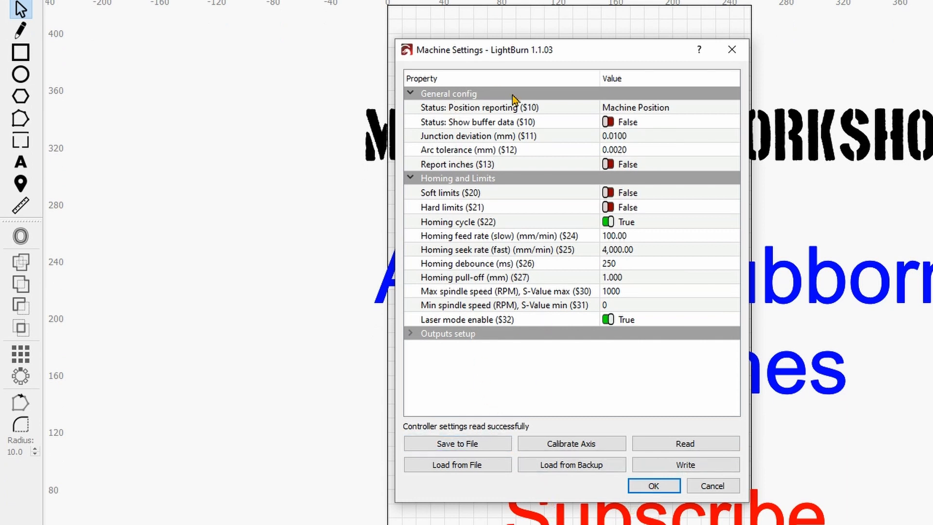
mouse_move(823, 343)
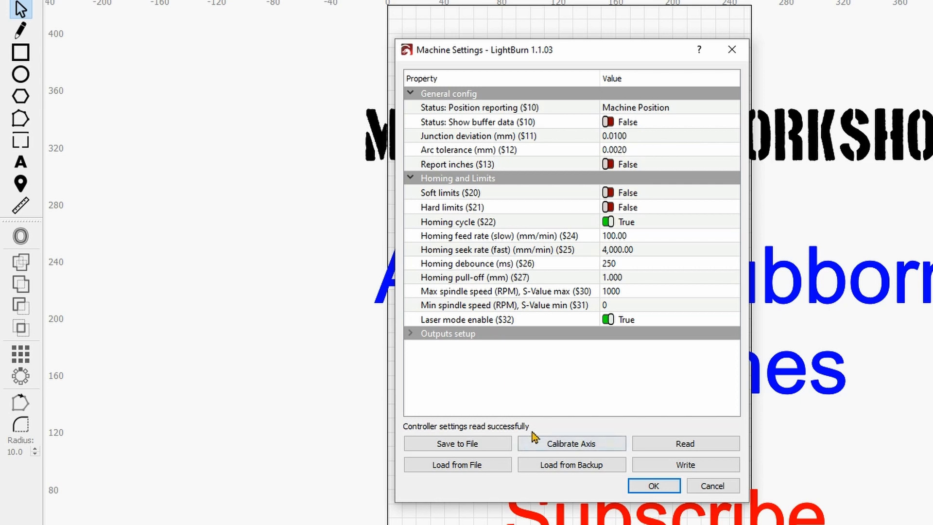
mouse_move(463, 481)
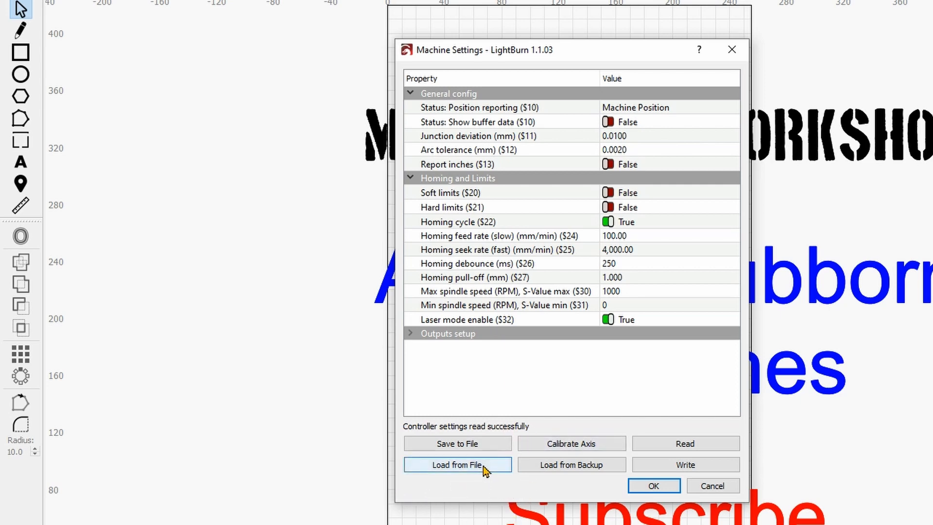
left_click(457, 465)
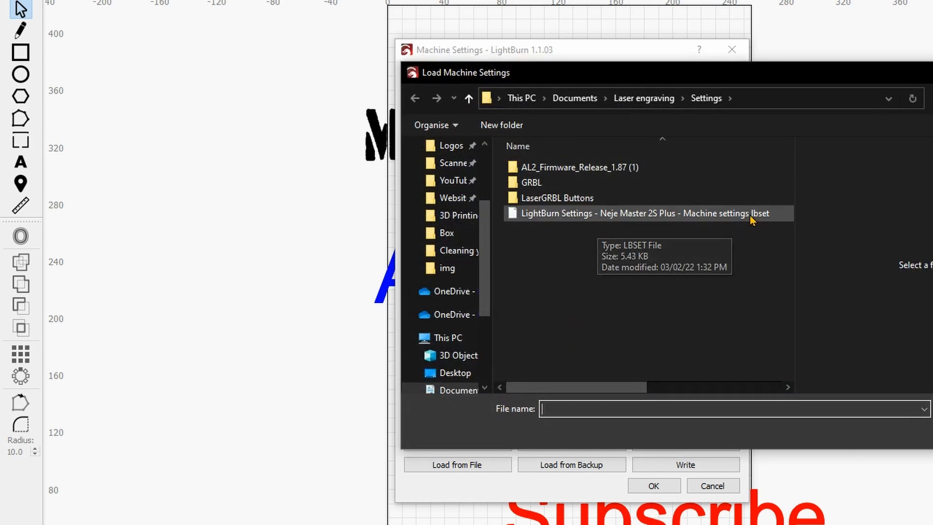
mouse_move(669, 223)
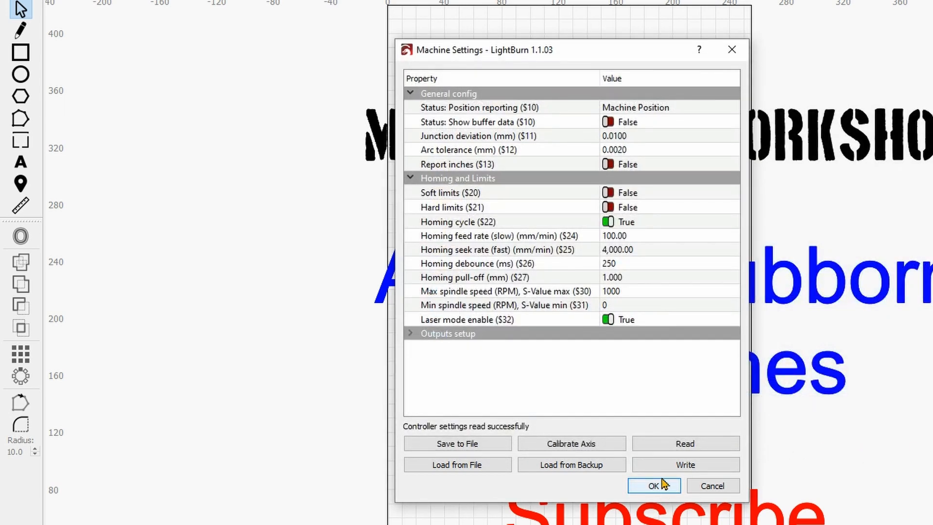
left_click(683, 465)
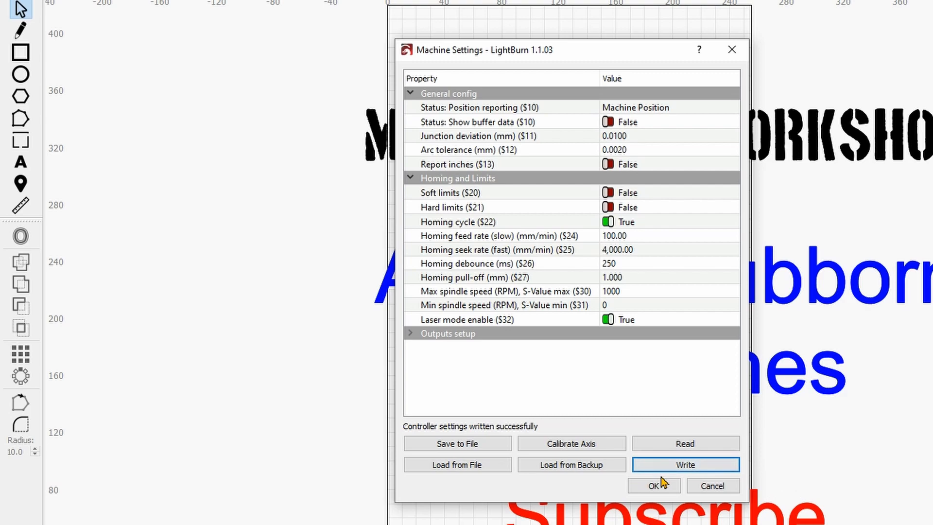
left_click(653, 486)
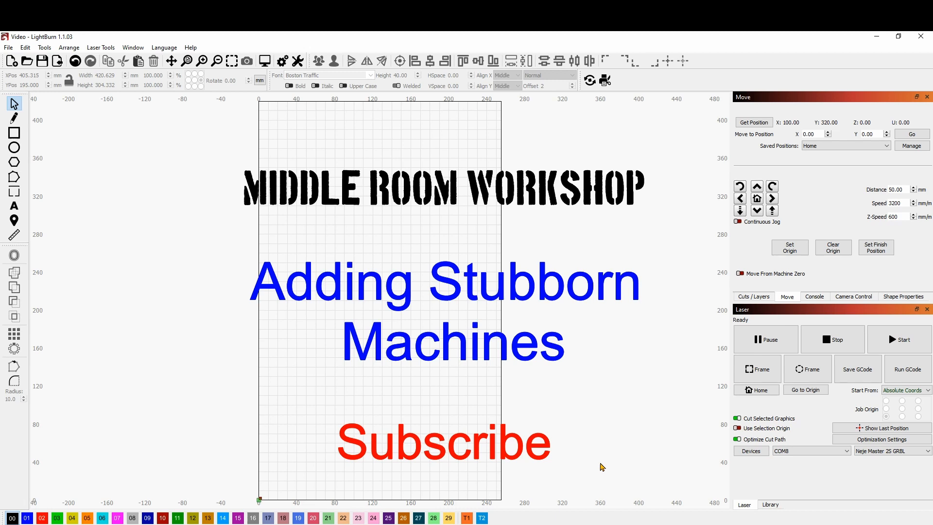
mouse_move(616, 391)
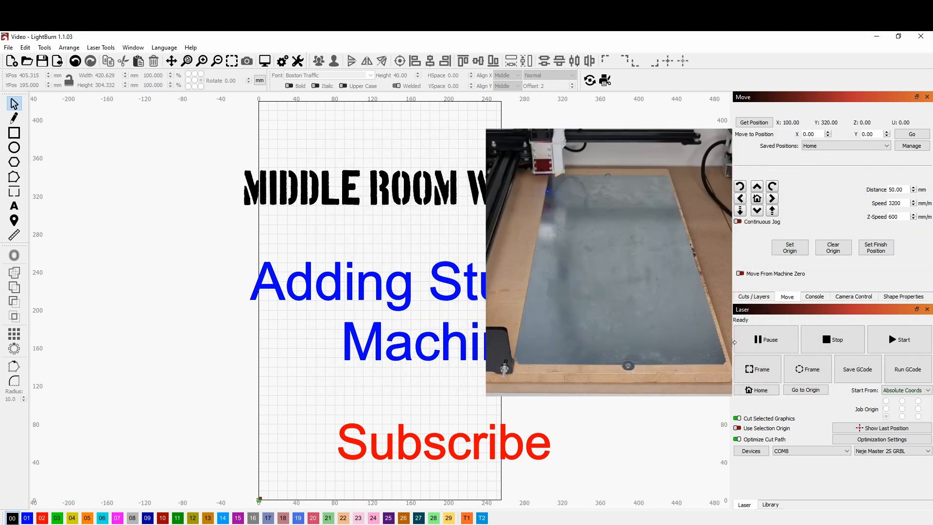
Step: Review the controller's console output, then jog the laser head to X 50, Y 370
left_click(815, 296)
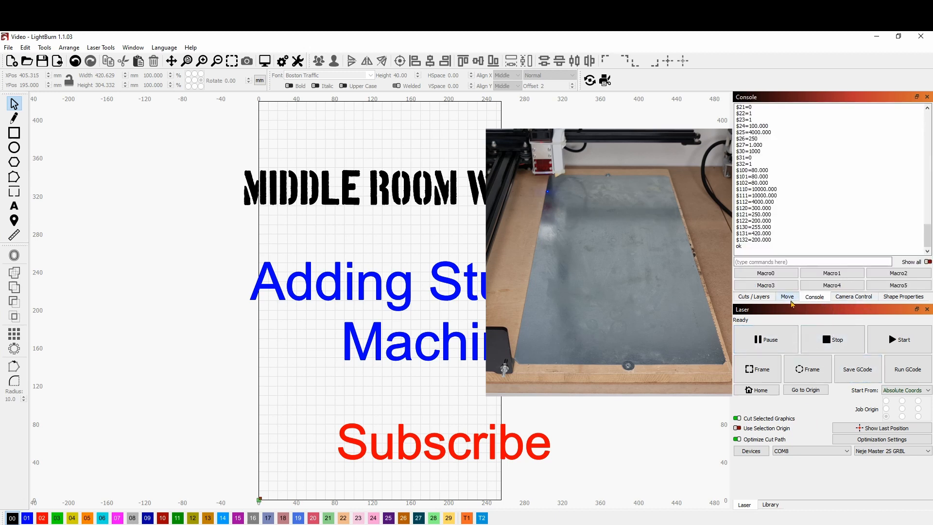
left_click(786, 297)
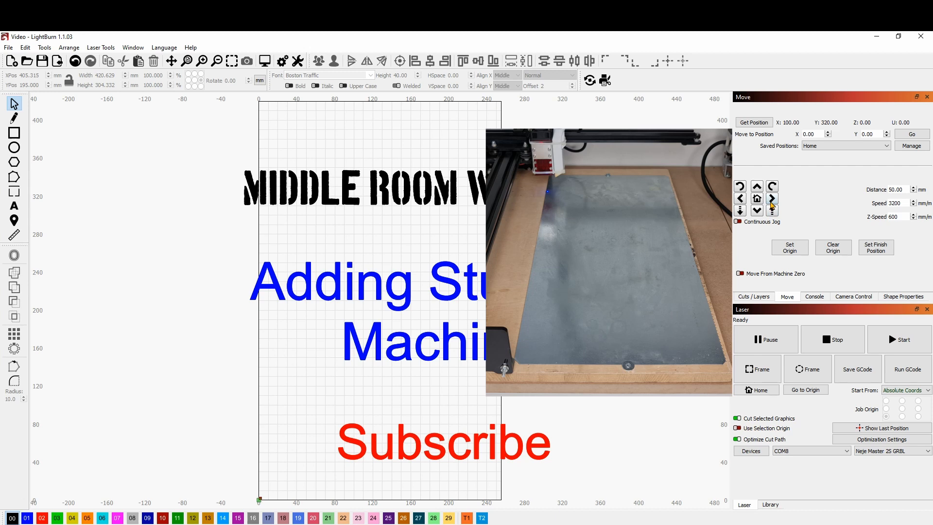
left_click(756, 187)
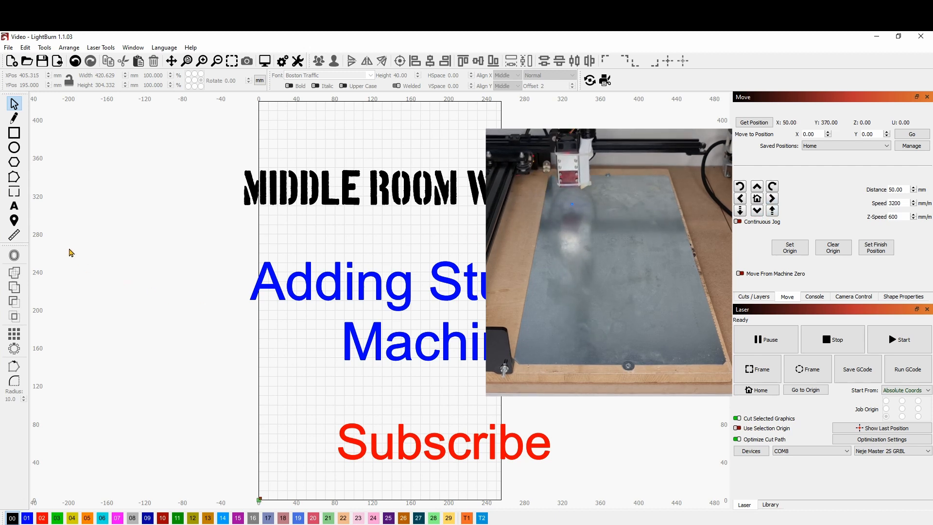
mouse_move(13, 221)
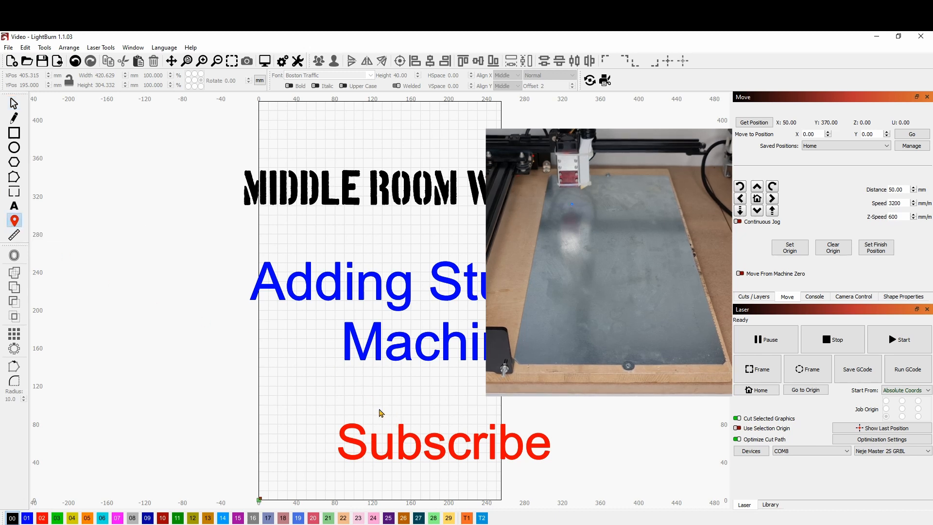
mouse_move(267, 464)
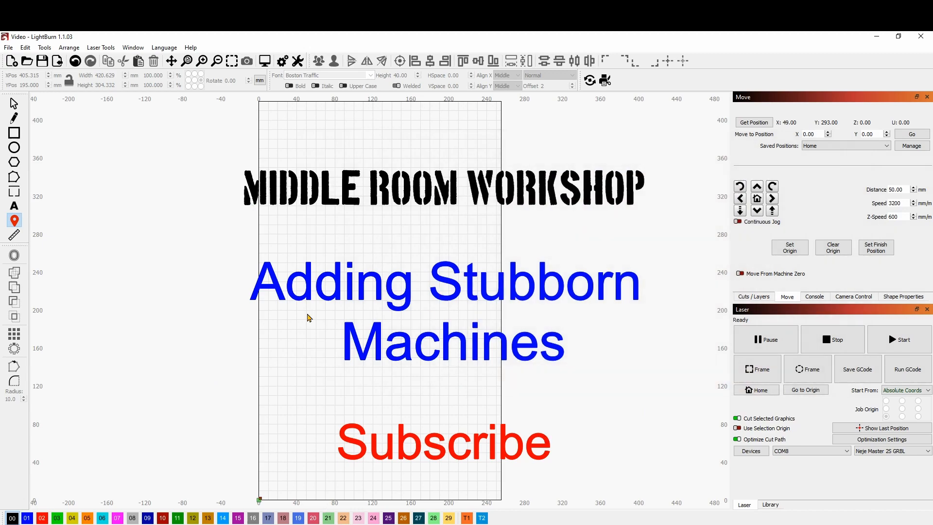
mouse_move(417, 274)
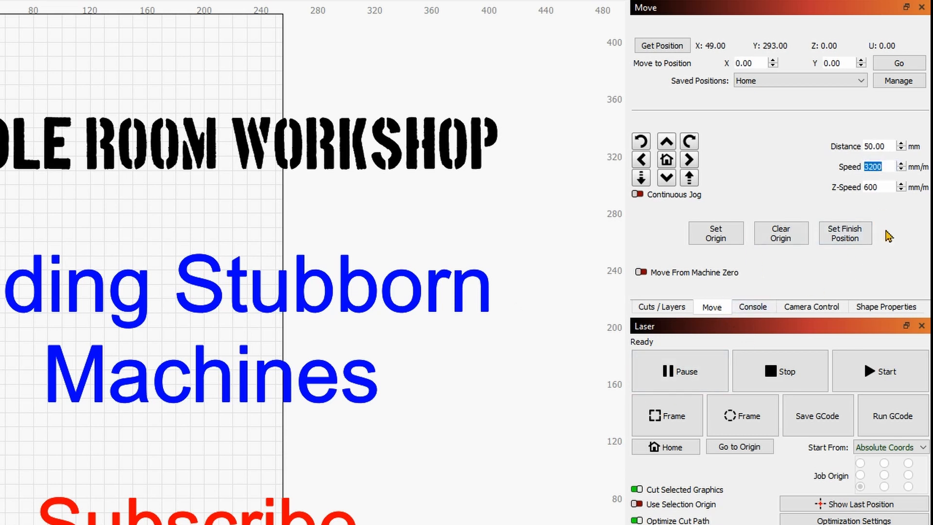
Step: Raise the jog speed to 5000 mm/min for a faster head move
type("5000")
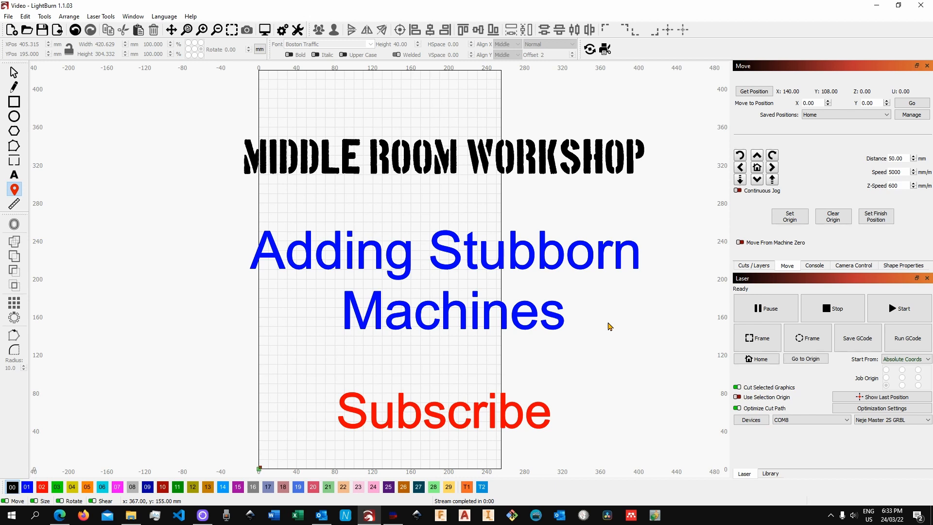
mouse_move(620, 342)
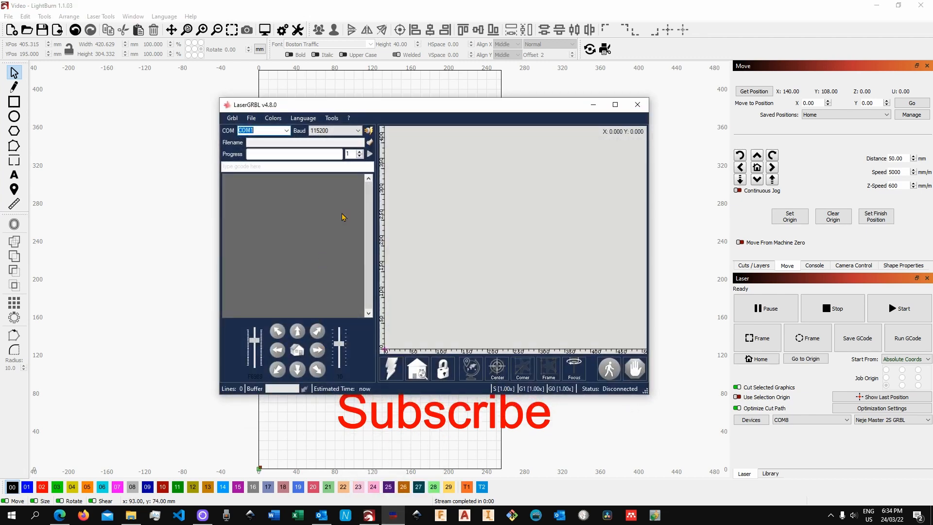
mouse_move(426, 306)
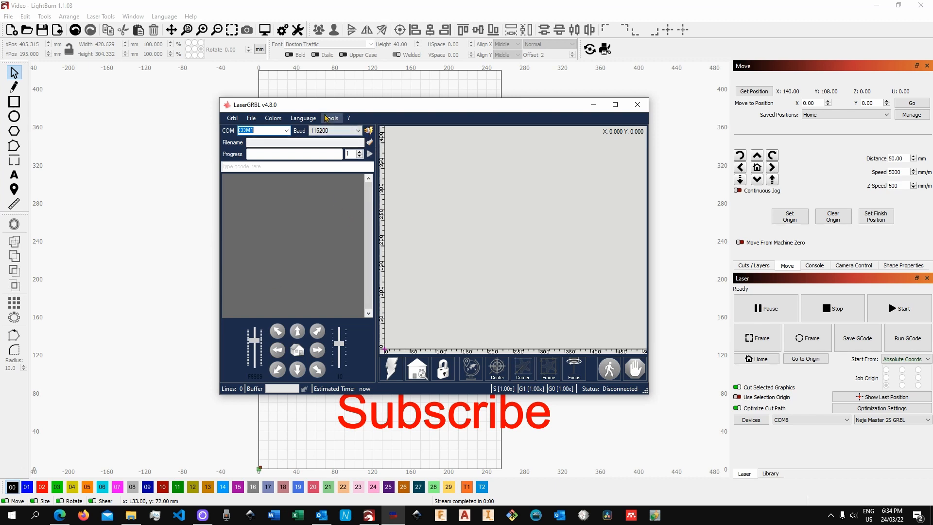
left_click(330, 118)
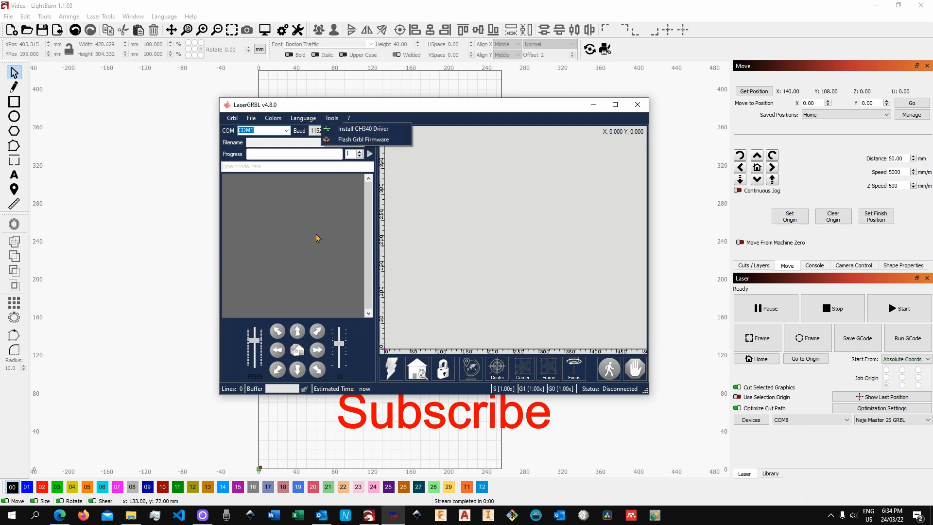
mouse_move(676, 107)
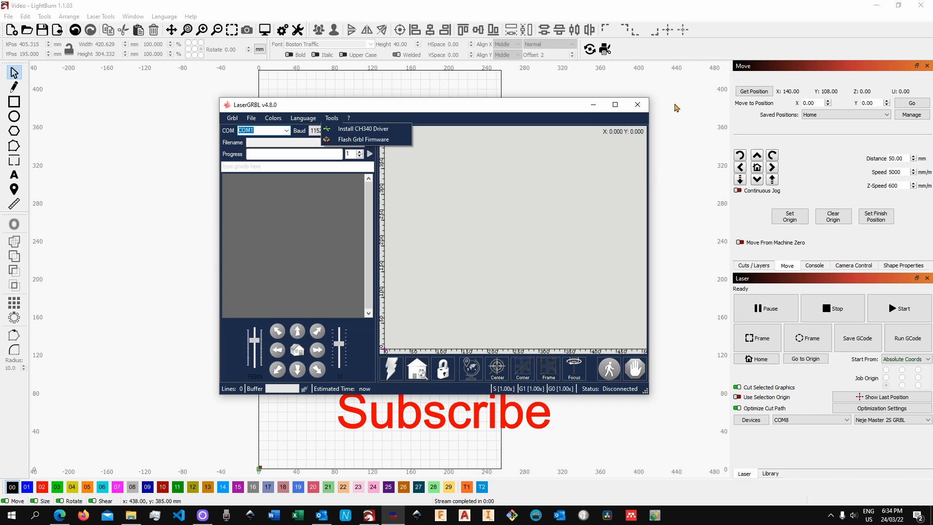
left_click(636, 104)
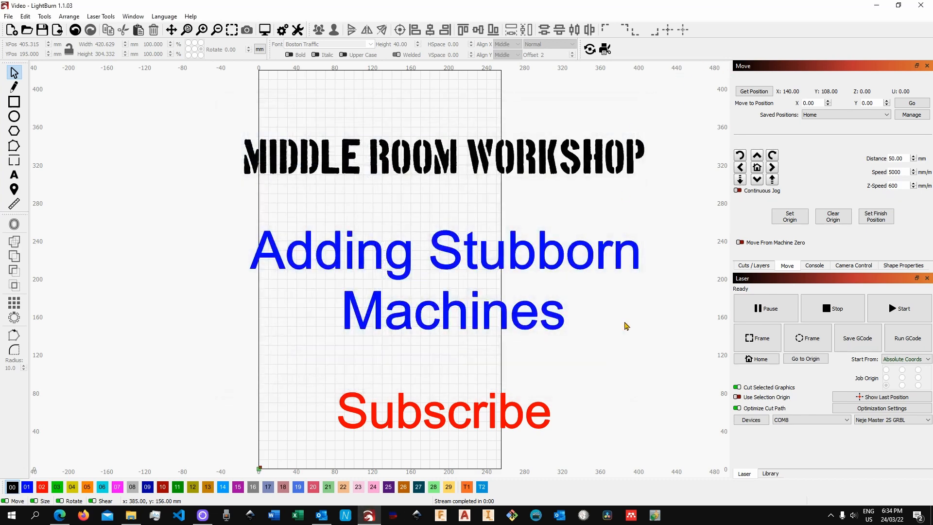
mouse_move(583, 386)
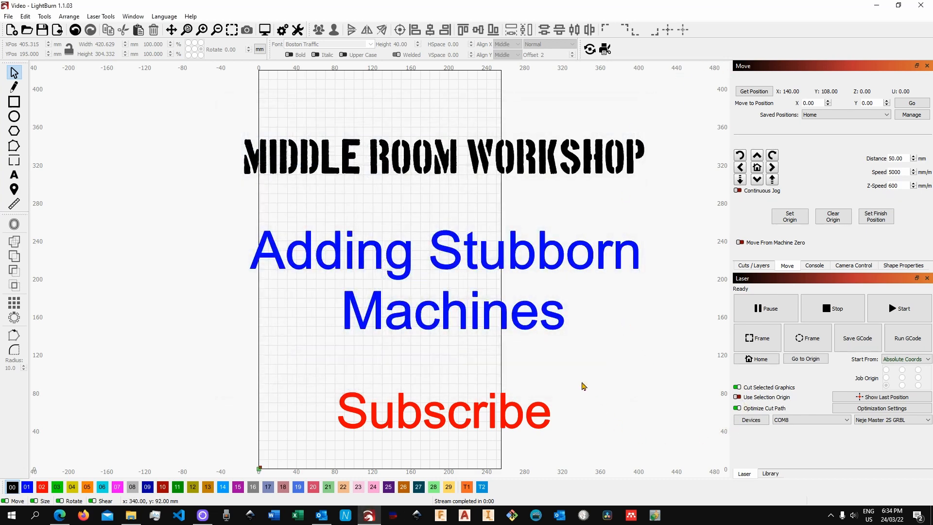